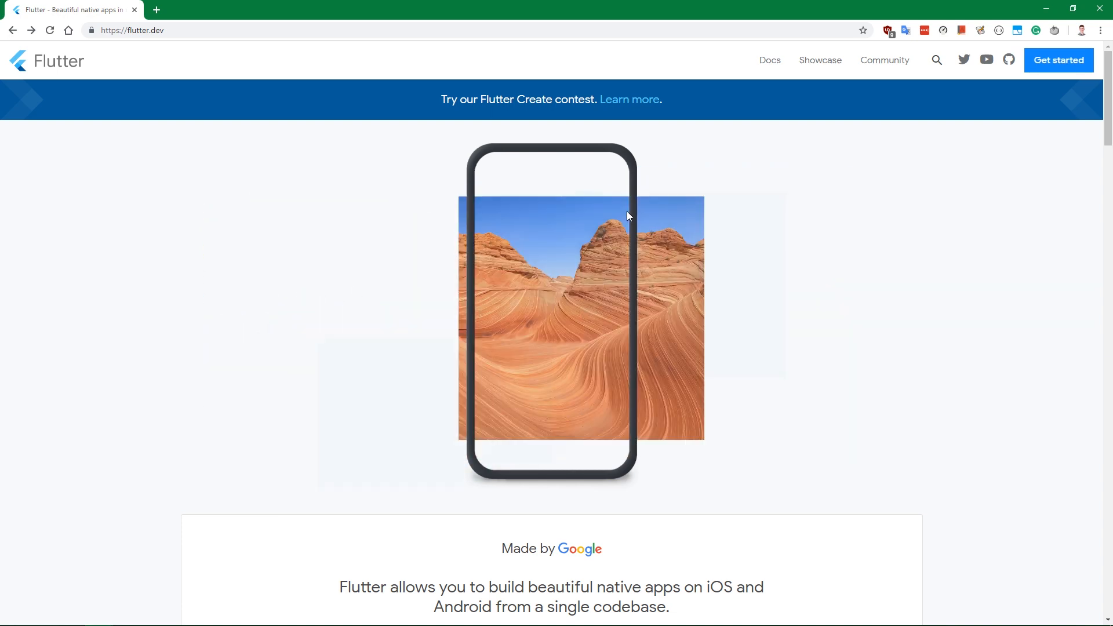
- Go from the Flutter home page to the Windows install guide via Get started
left_click(135, 30)
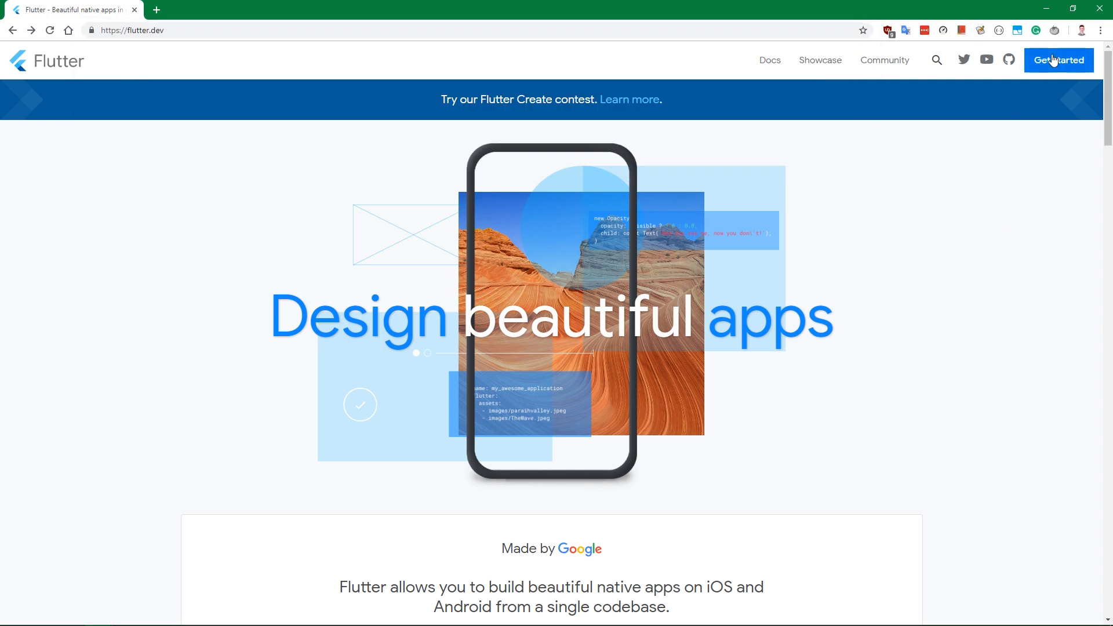
left_click(1059, 59)
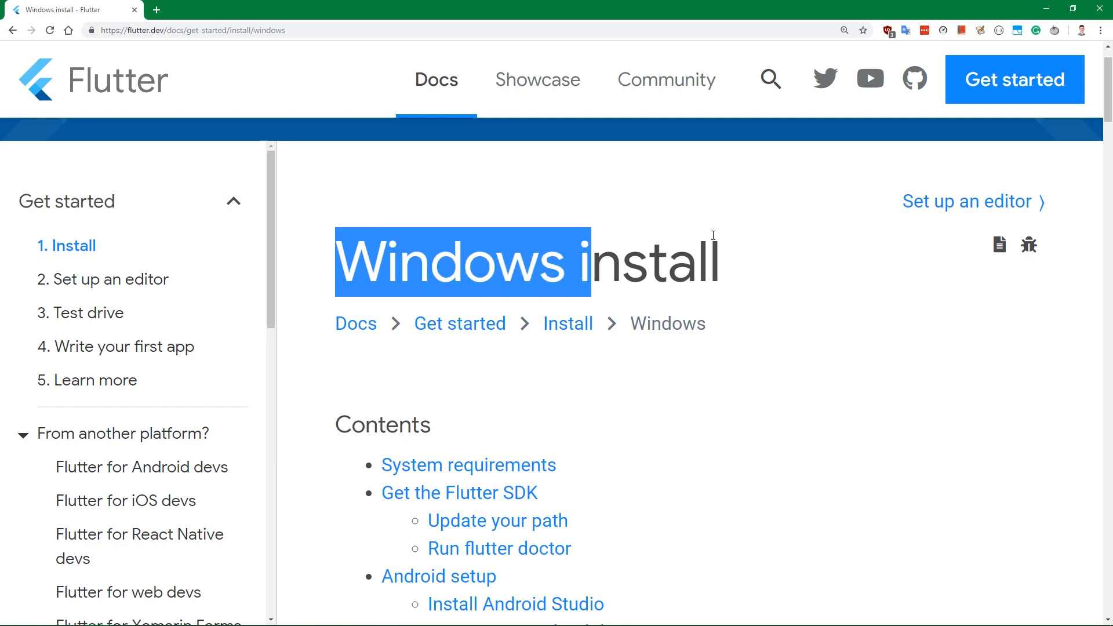
- Scroll past System requirements to the Get the Flutter SDK section and highlight a line there
scroll("down", 3)
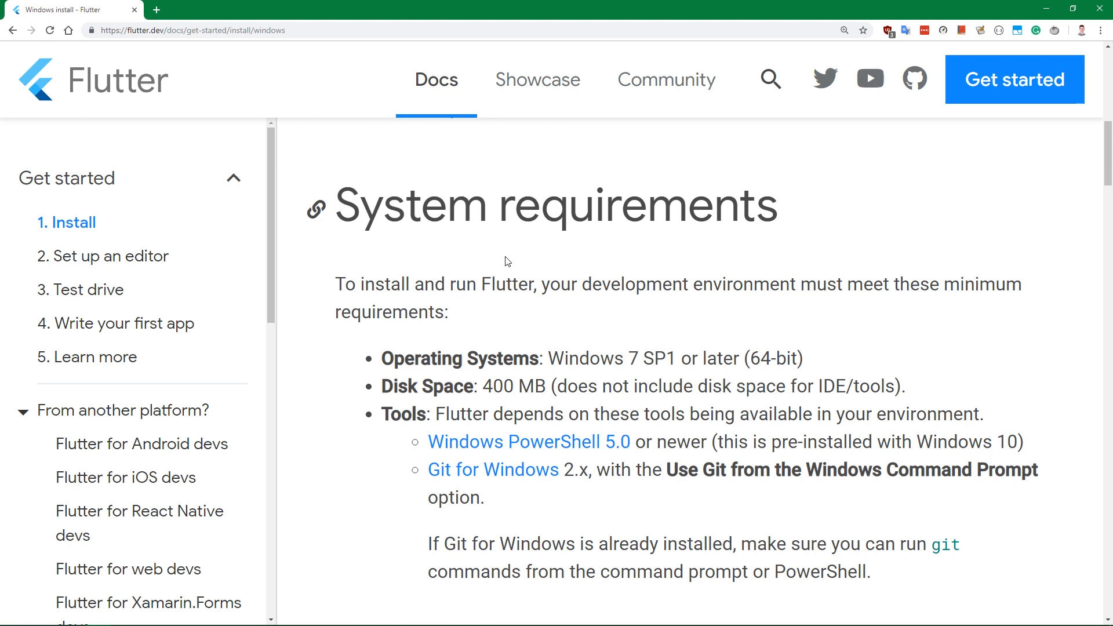
mouse_move(582, 352)
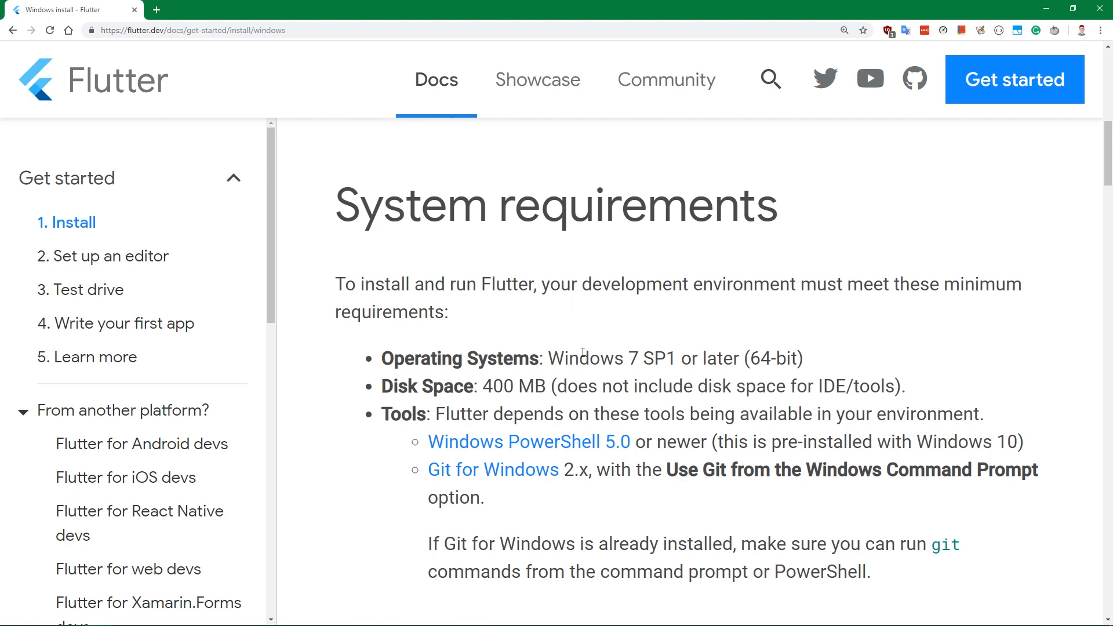
mouse_move(603, 323)
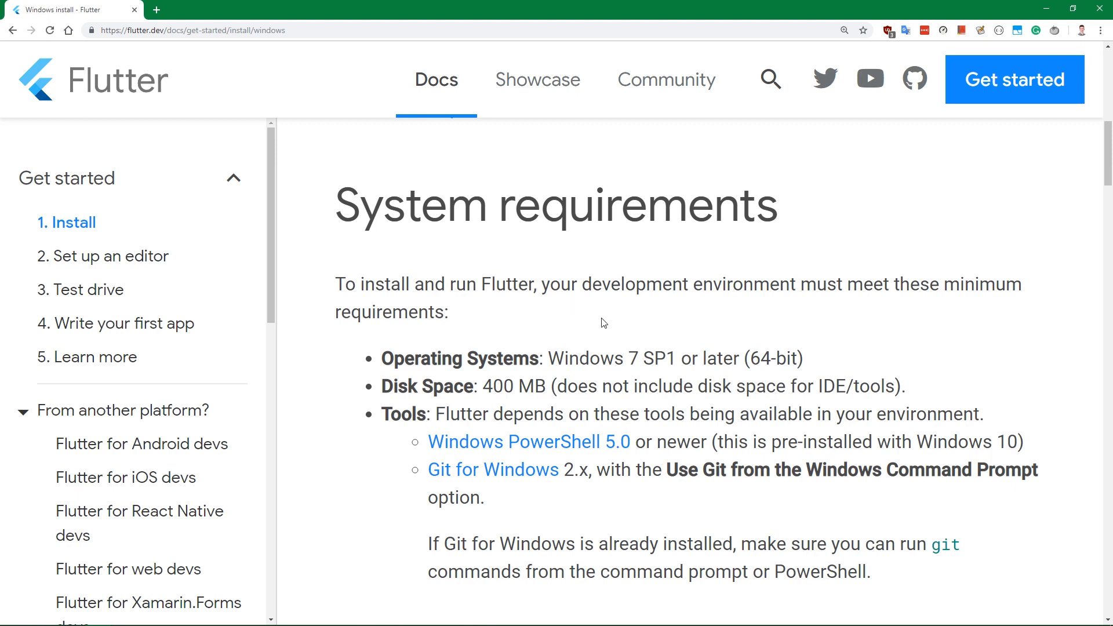
scroll("down", 3)
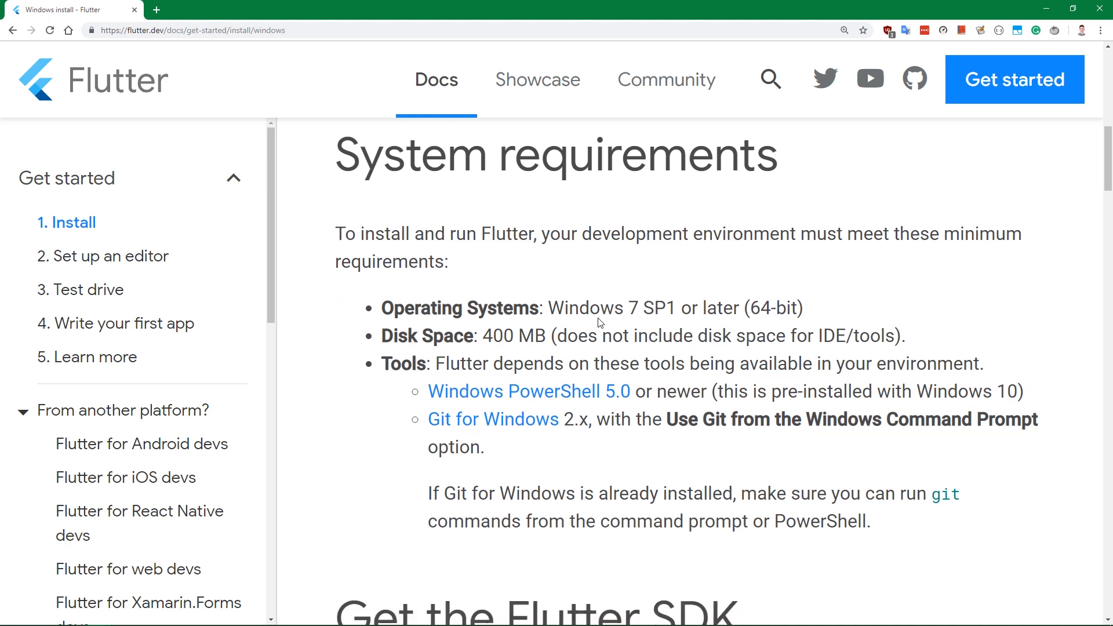
scroll("down", 3)
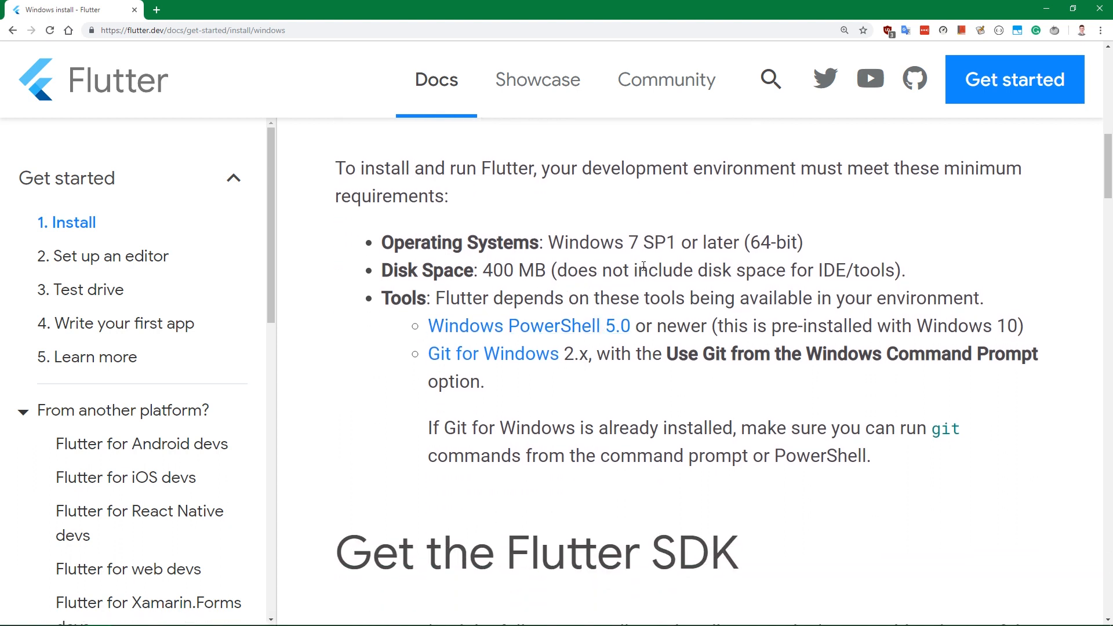
scroll("down", 3)
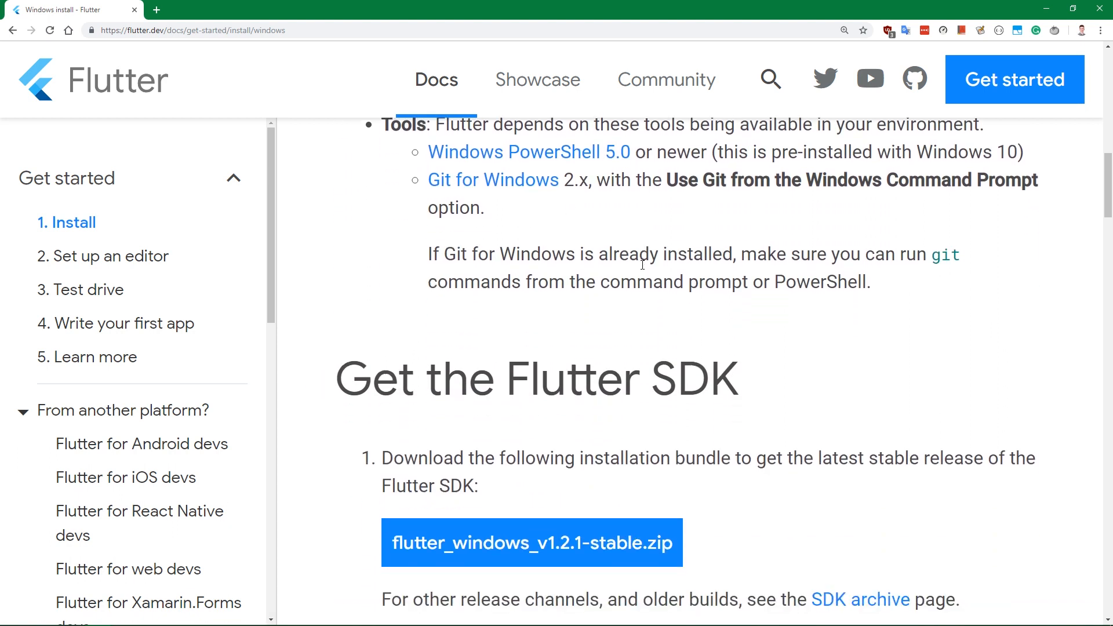
scroll("down", 3)
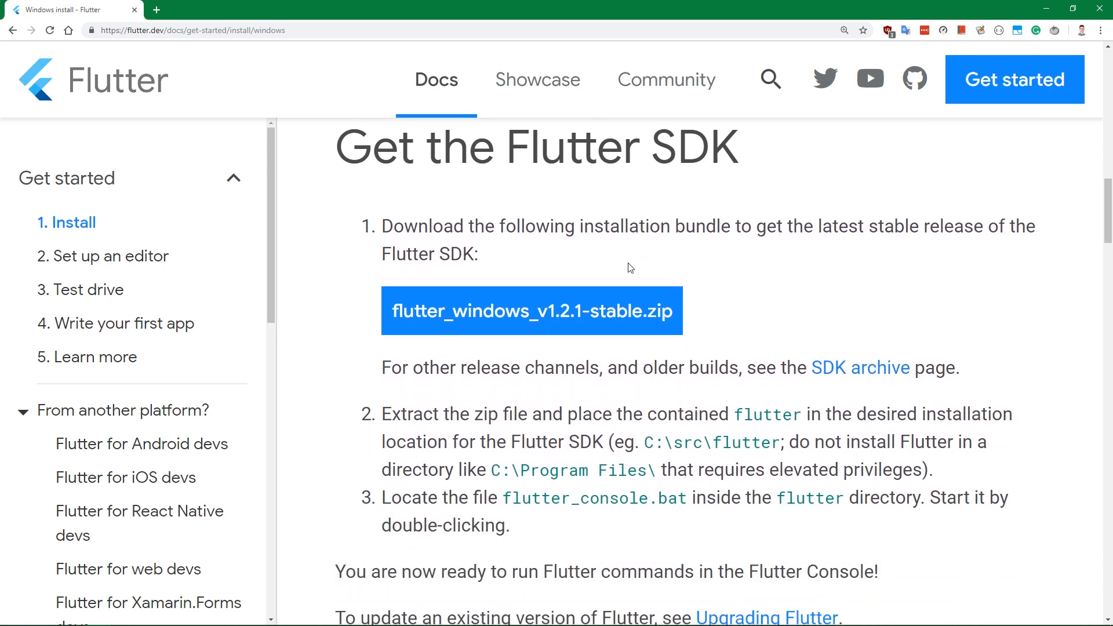
left_click_drag(376, 147, 565, 153)
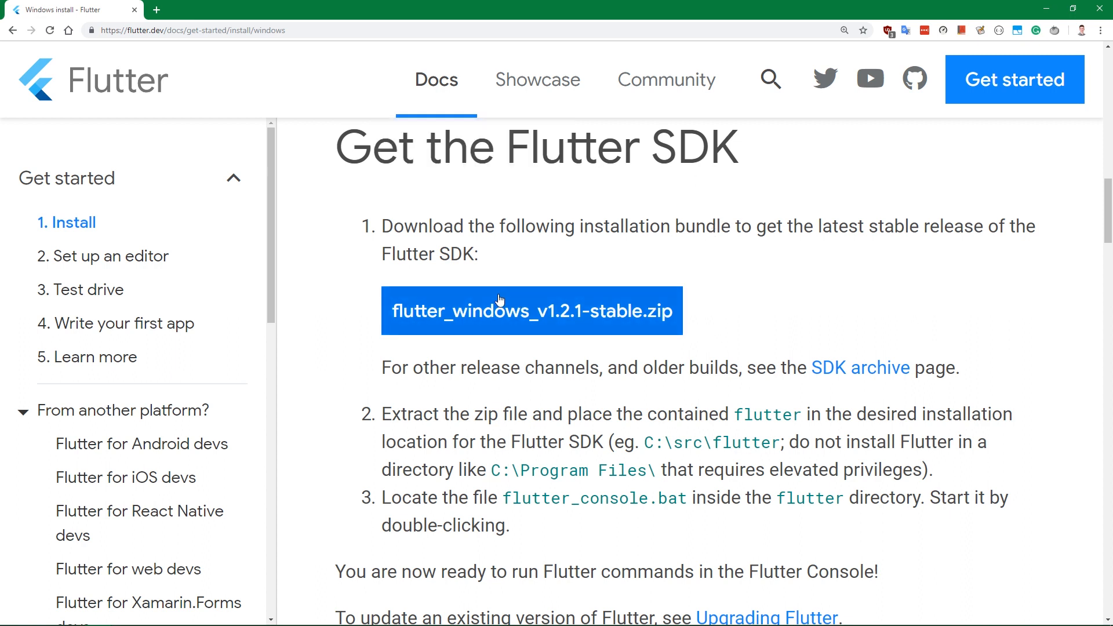
mouse_move(559, 311)
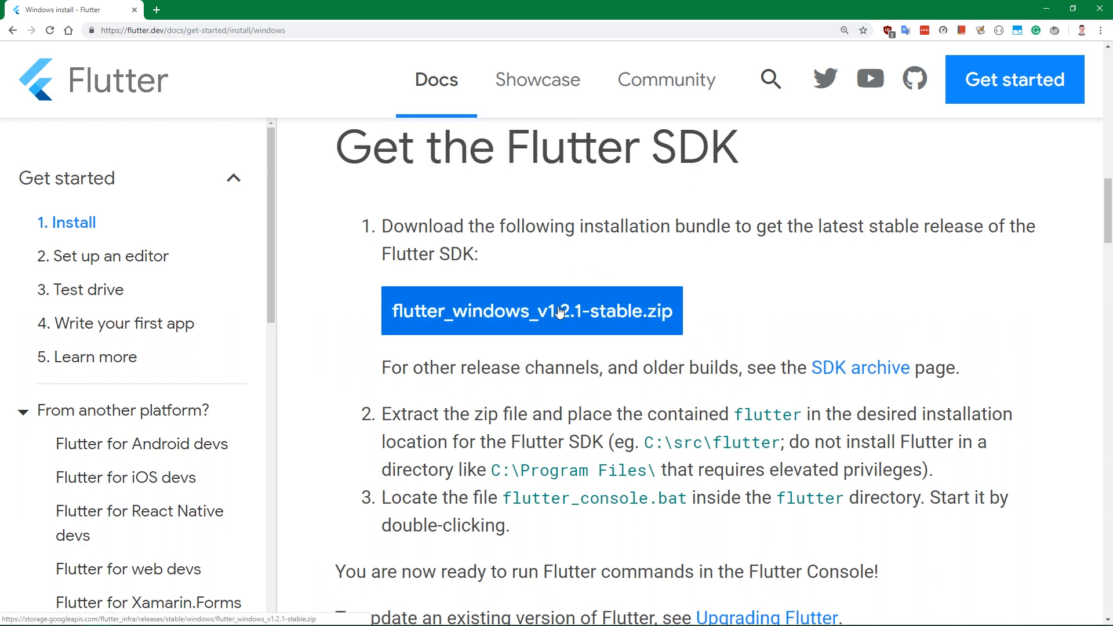
left_click(531, 311)
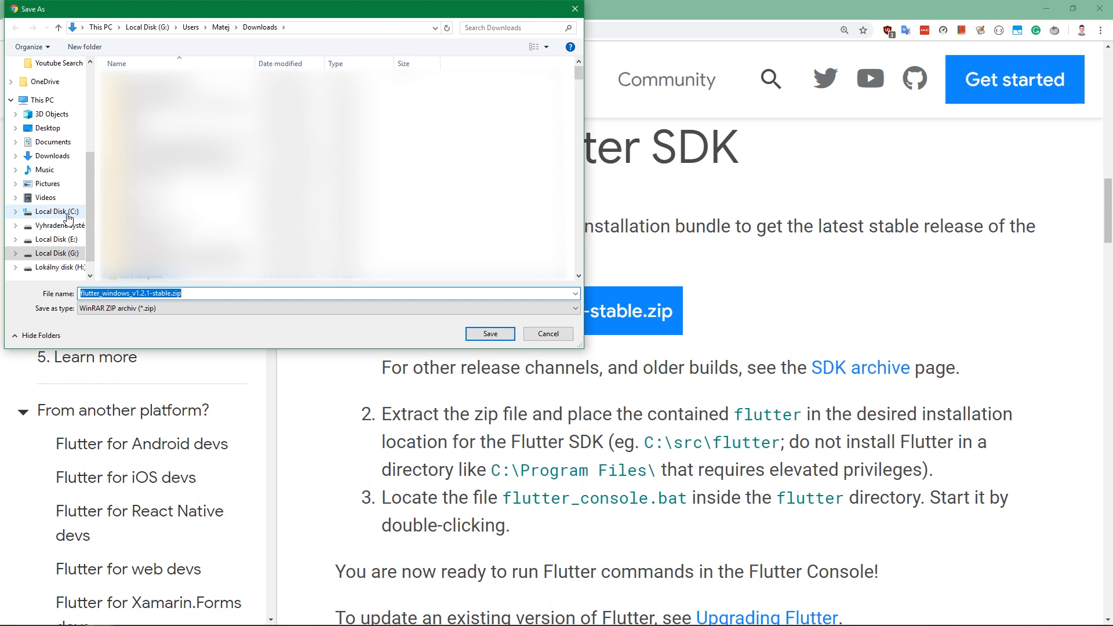
left_click(54, 211)
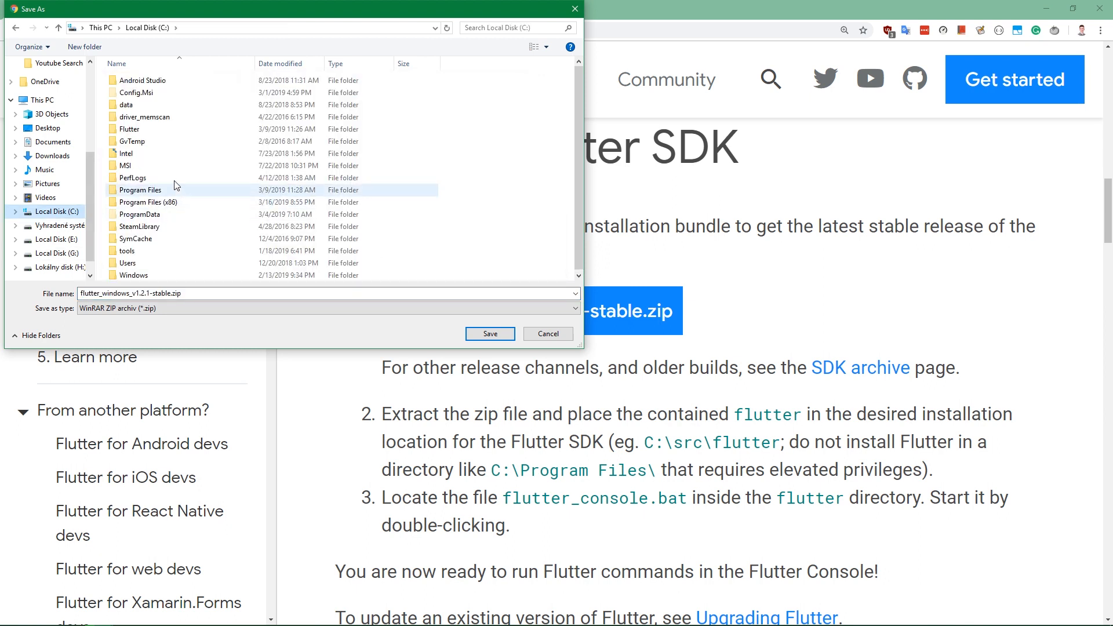
left_click(161, 129)
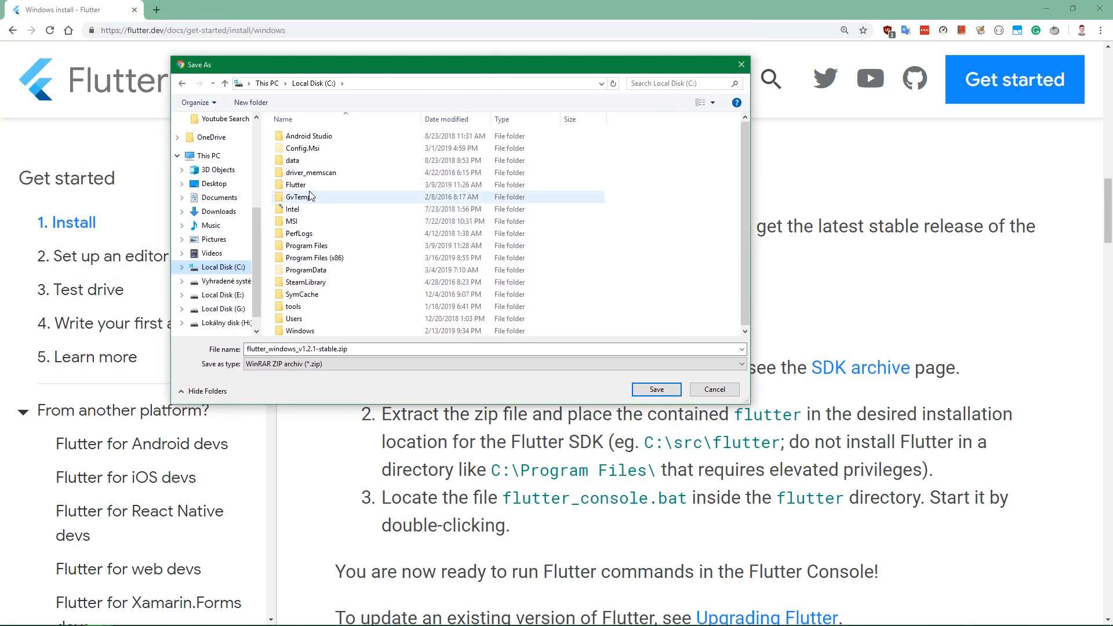
double_click(296, 184)
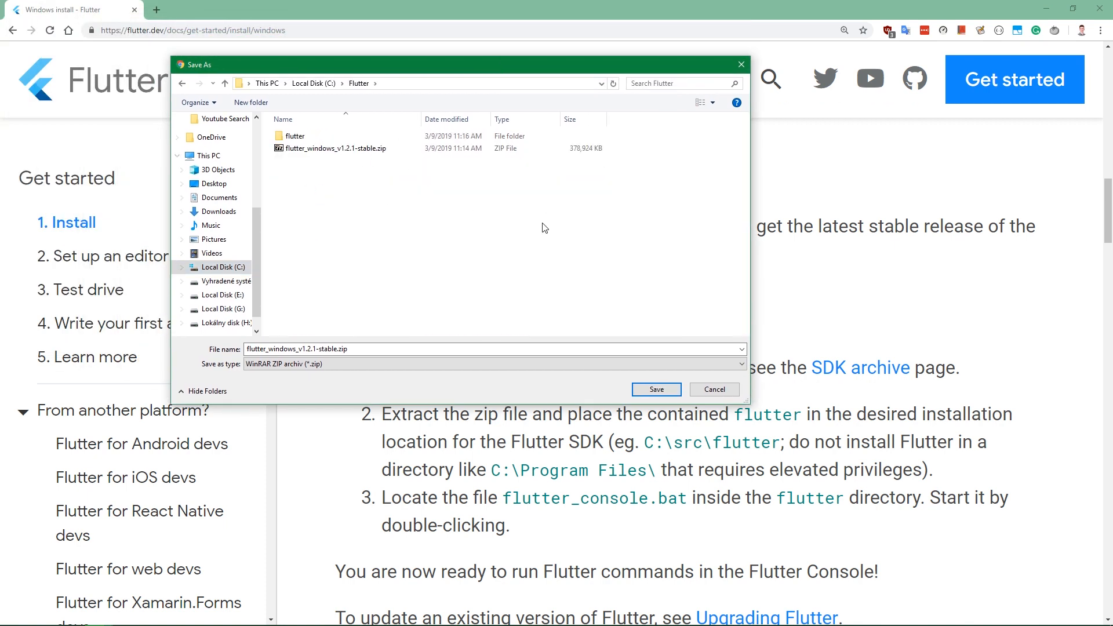
left_click(337, 147)
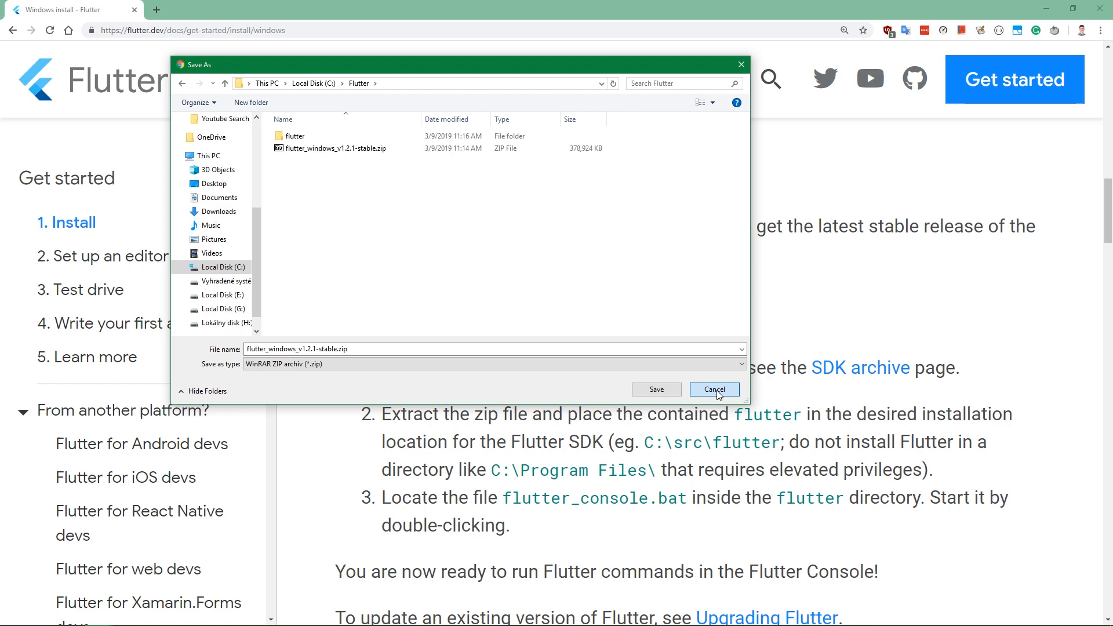
left_click(715, 390)
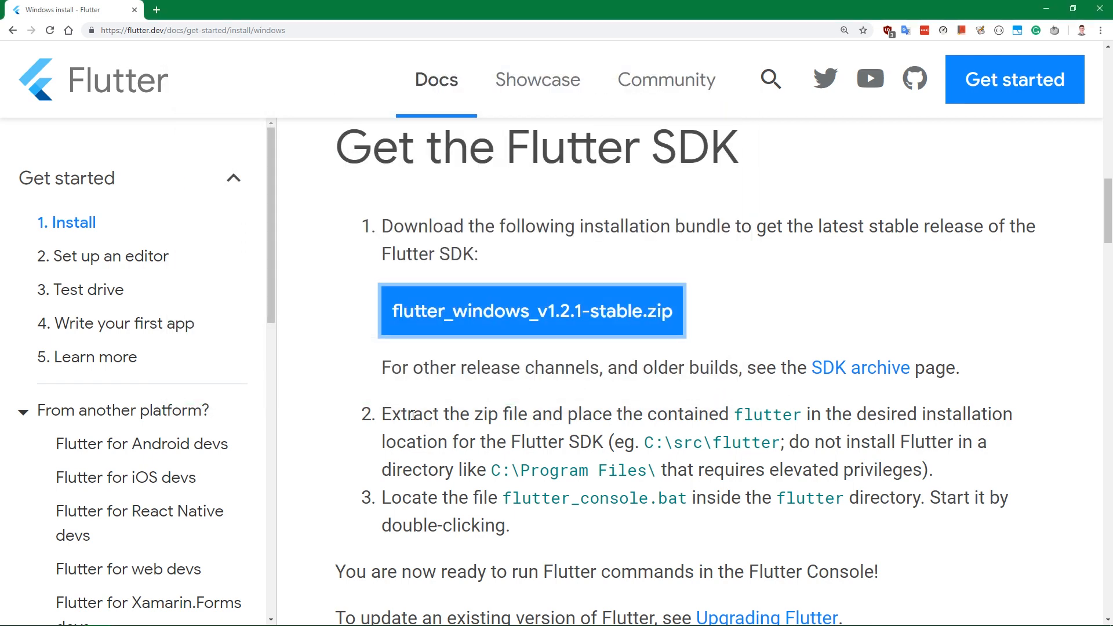
left_click_drag(382, 414, 640, 414)
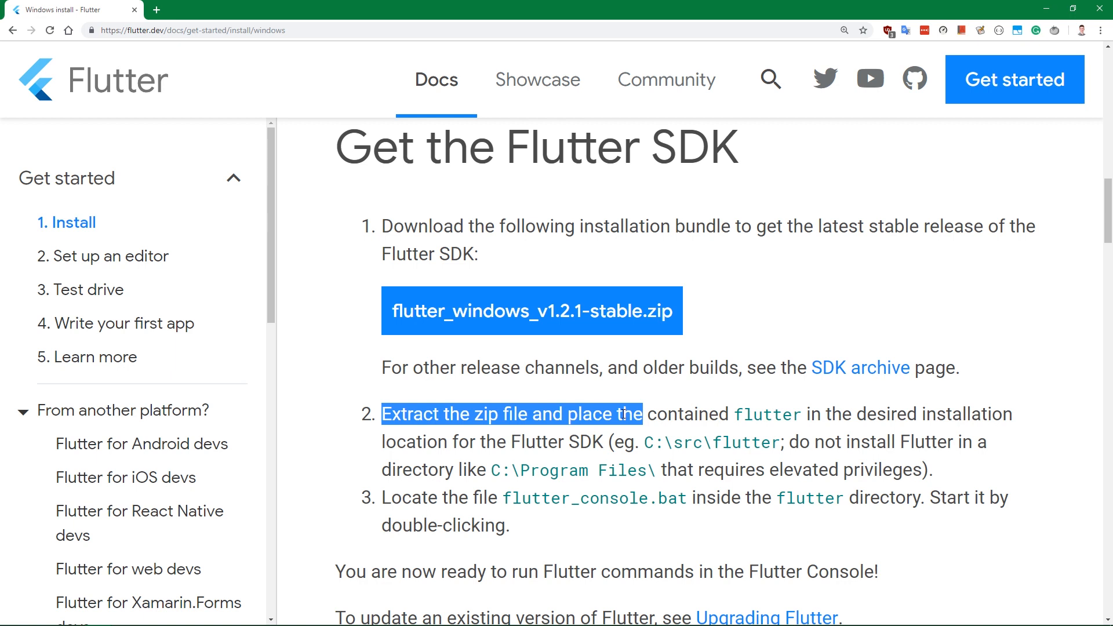
mouse_move(623, 413)
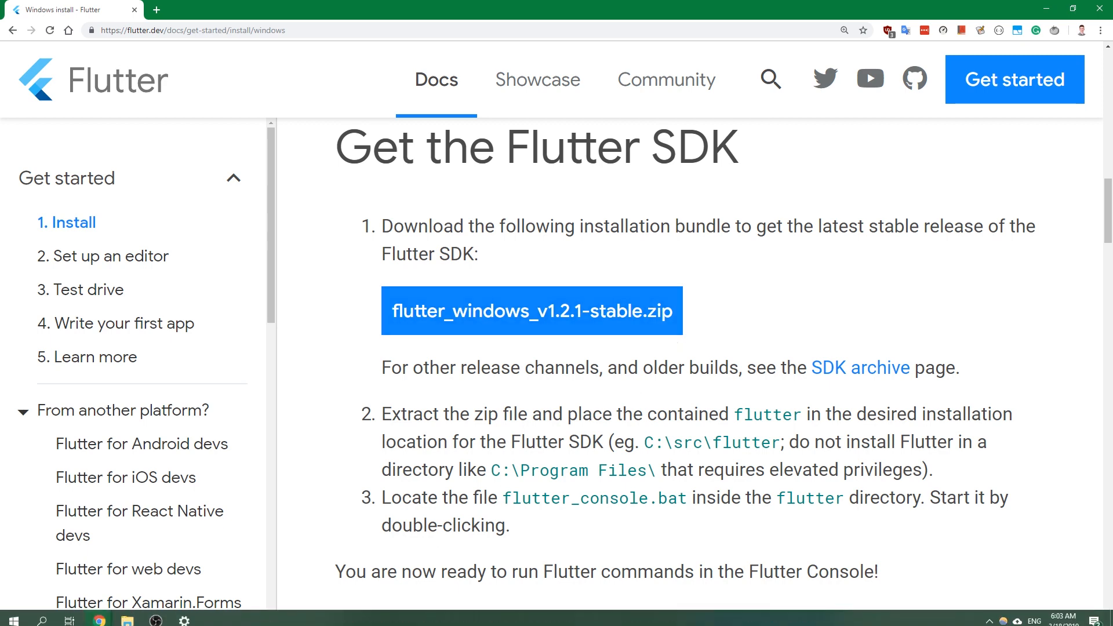
left_click(127, 613)
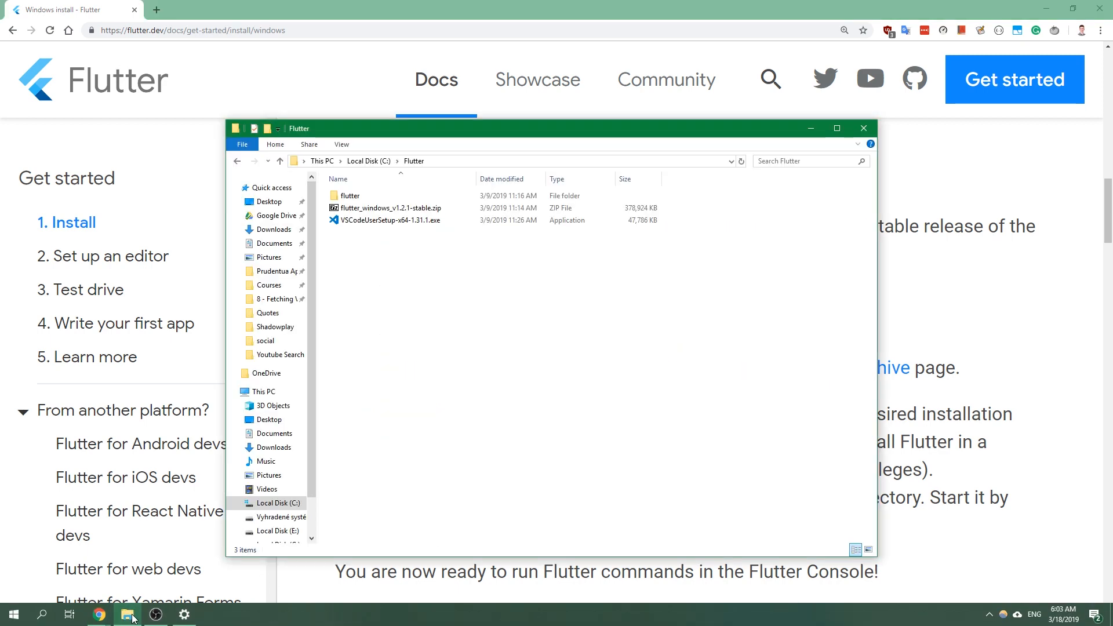
left_click(388, 208)
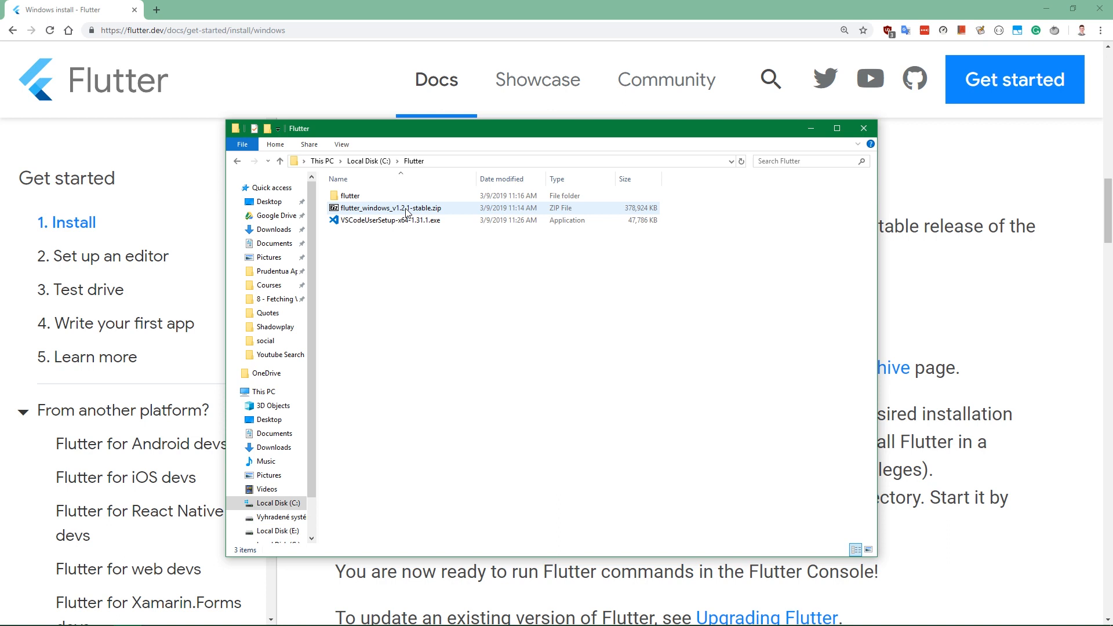
left_click(388, 208)
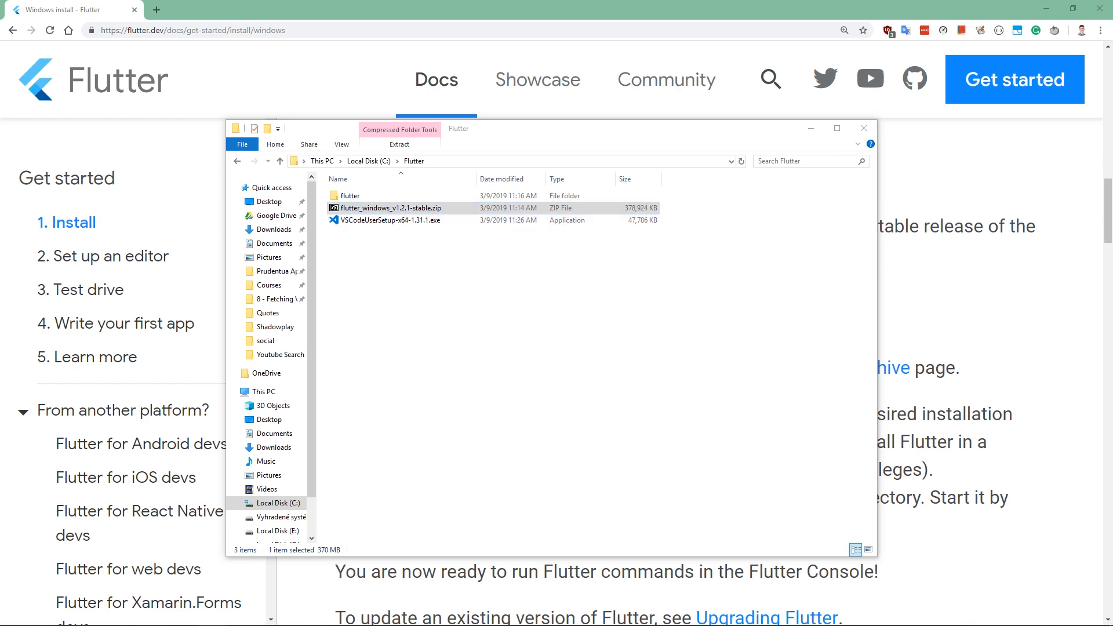
double_click(384, 207)
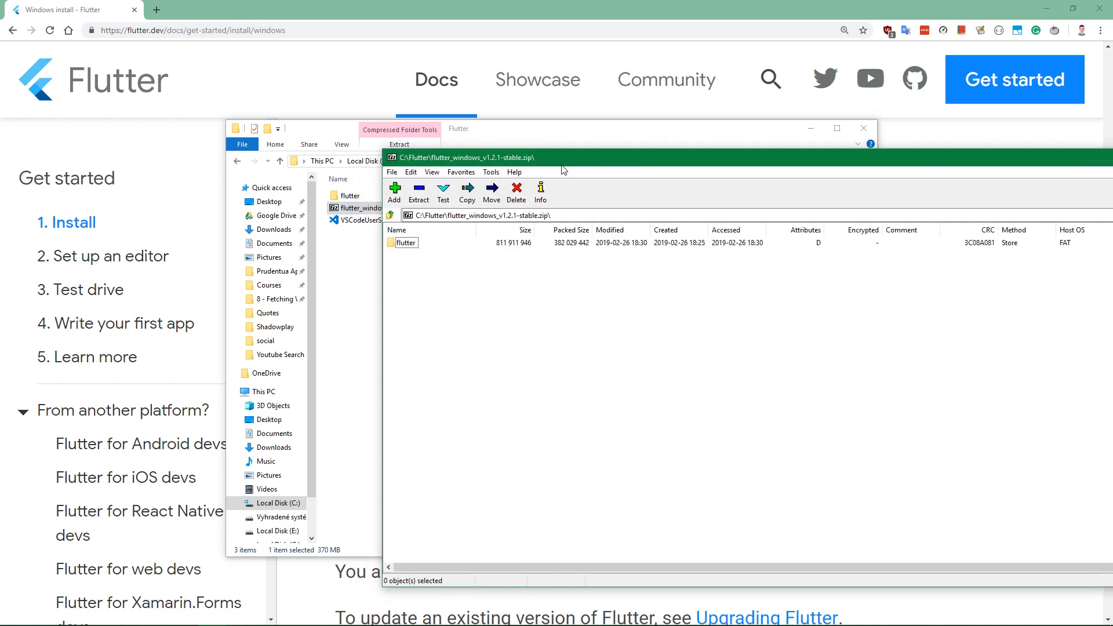
left_click(406, 242)
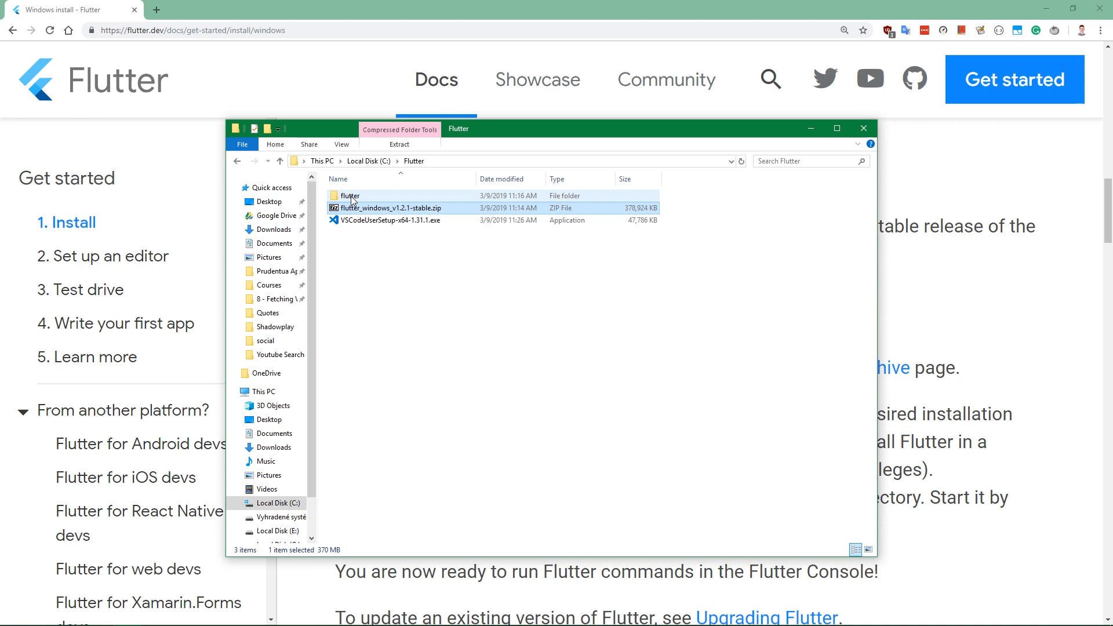
double_click(351, 196)
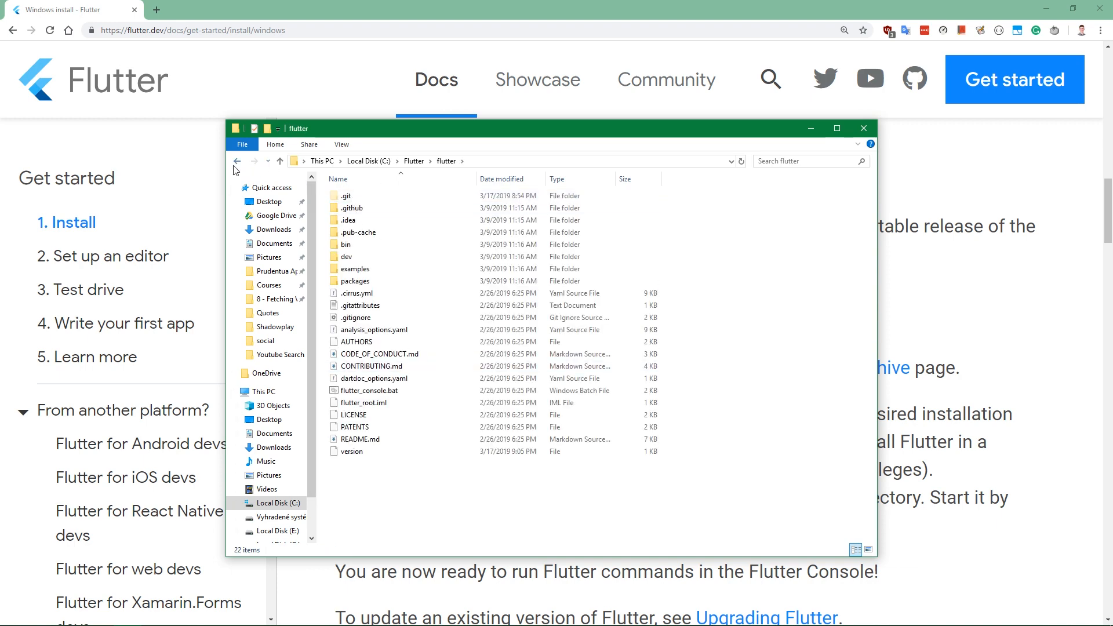
left_click(864, 129)
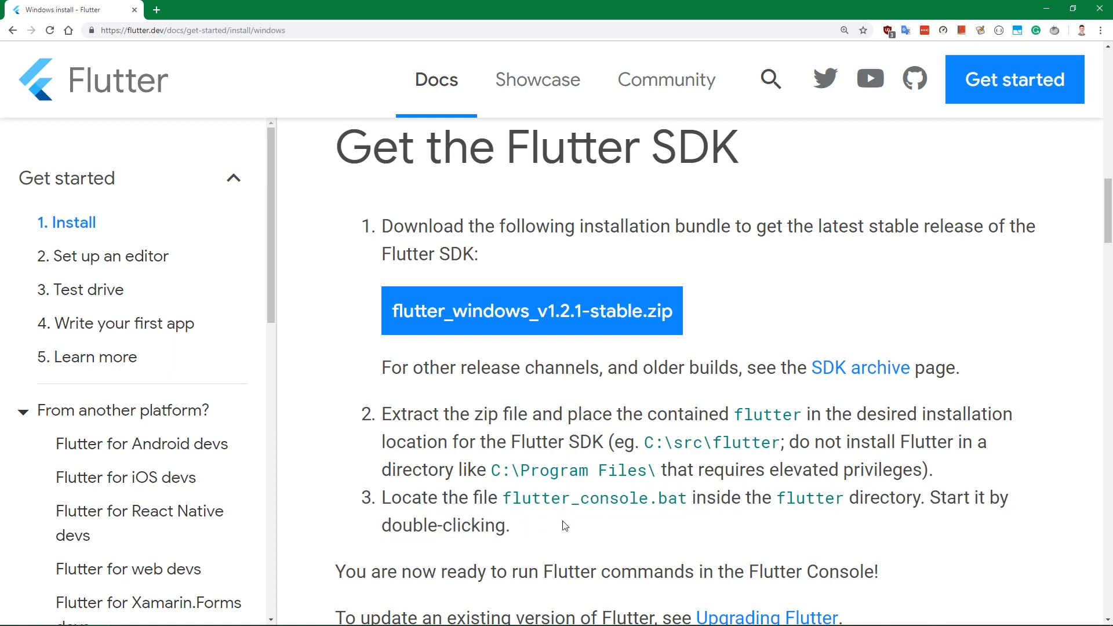
- Scroll the install page down to the Update your path instructions
scroll("down", 3)
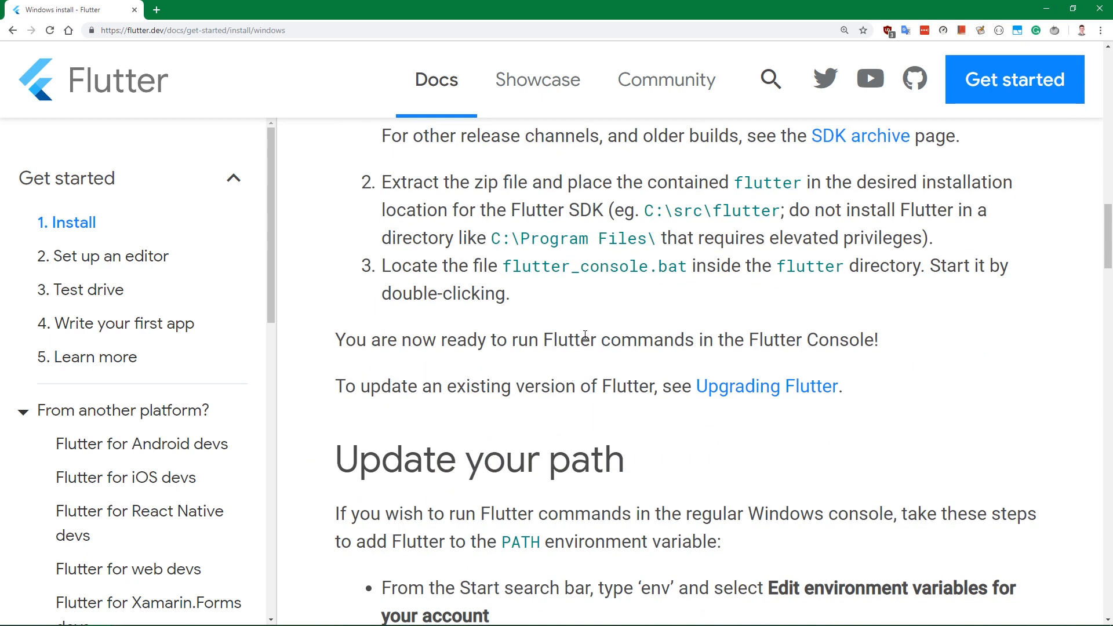
scroll("down", 3)
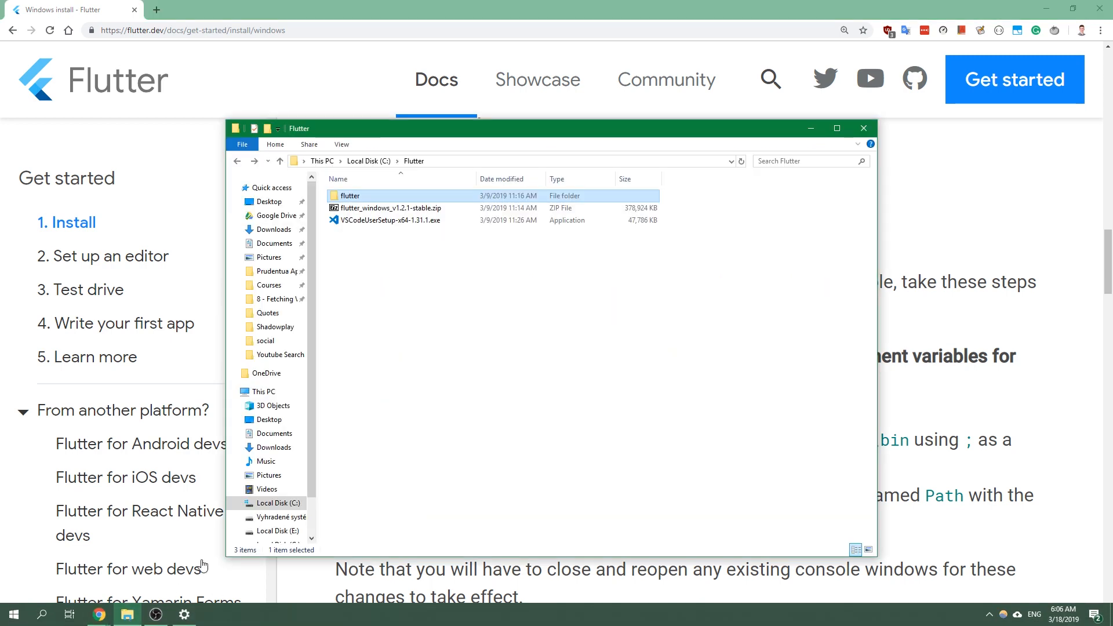
- Open the extracted flutter SDK folder and minimize File Explorer
double_click(349, 196)
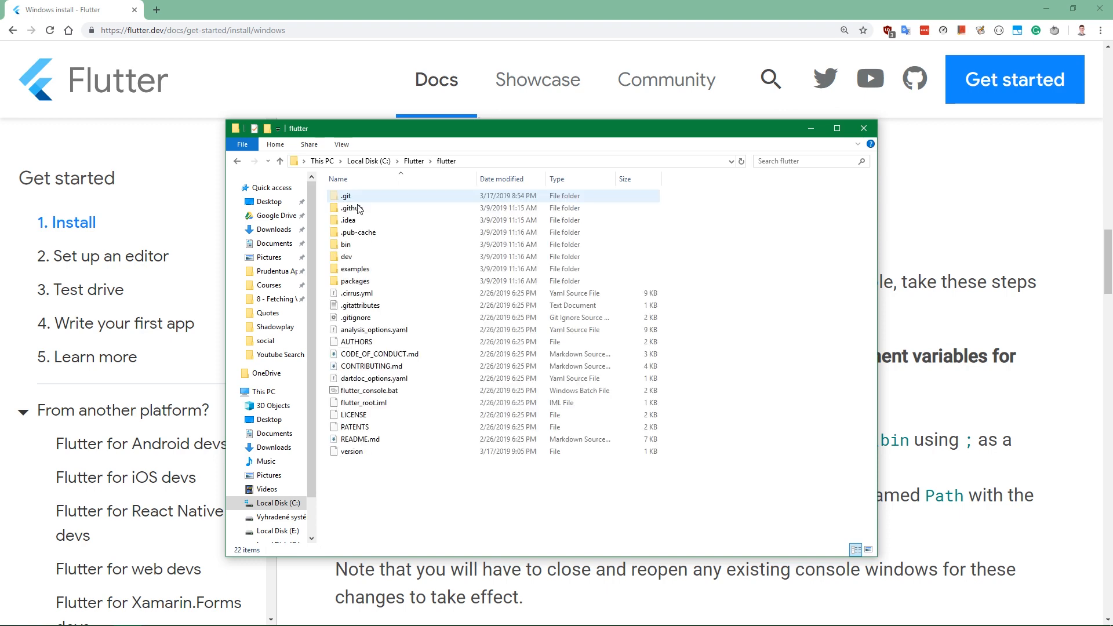
left_click(863, 129)
type("e")
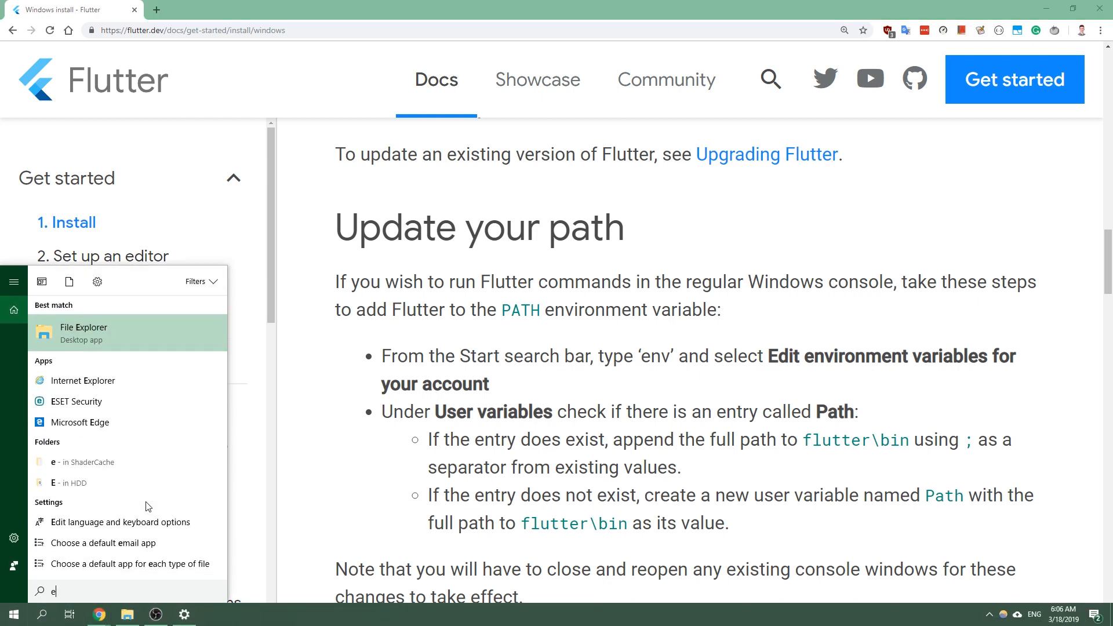
- Search 'env' to reach Environment Variables and inspect the user Path entries without changes
type("nv")
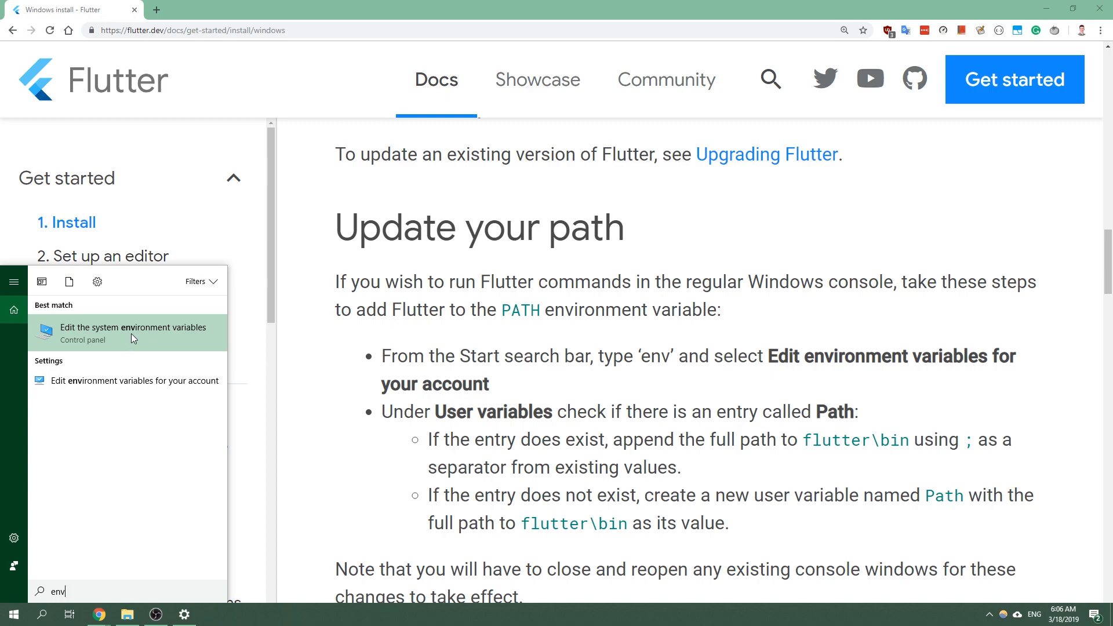
left_click(130, 332)
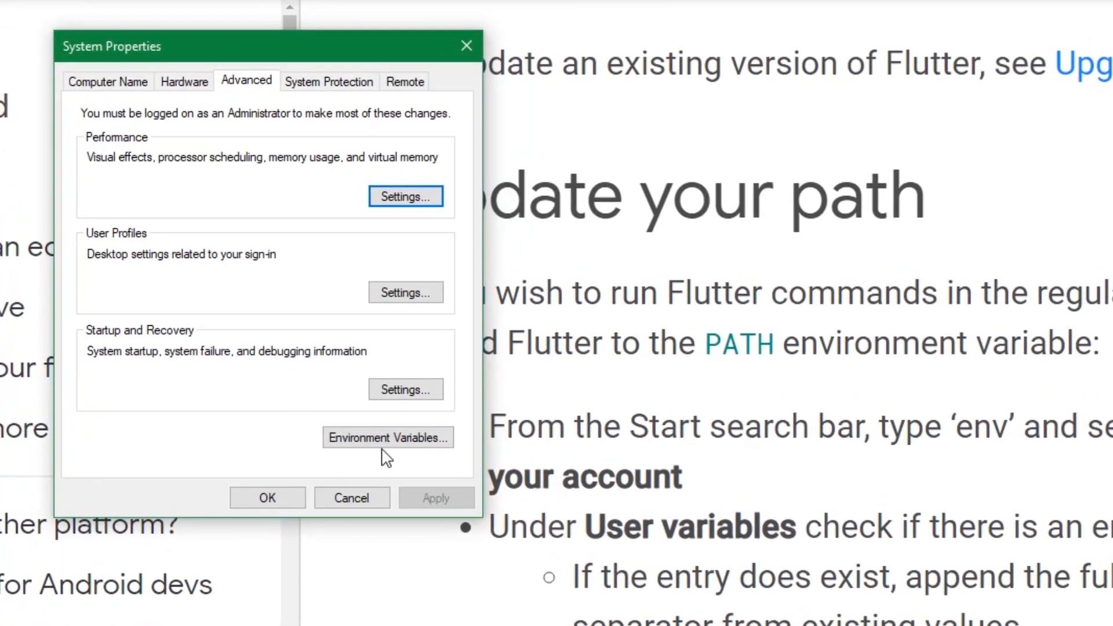
left_click(387, 437)
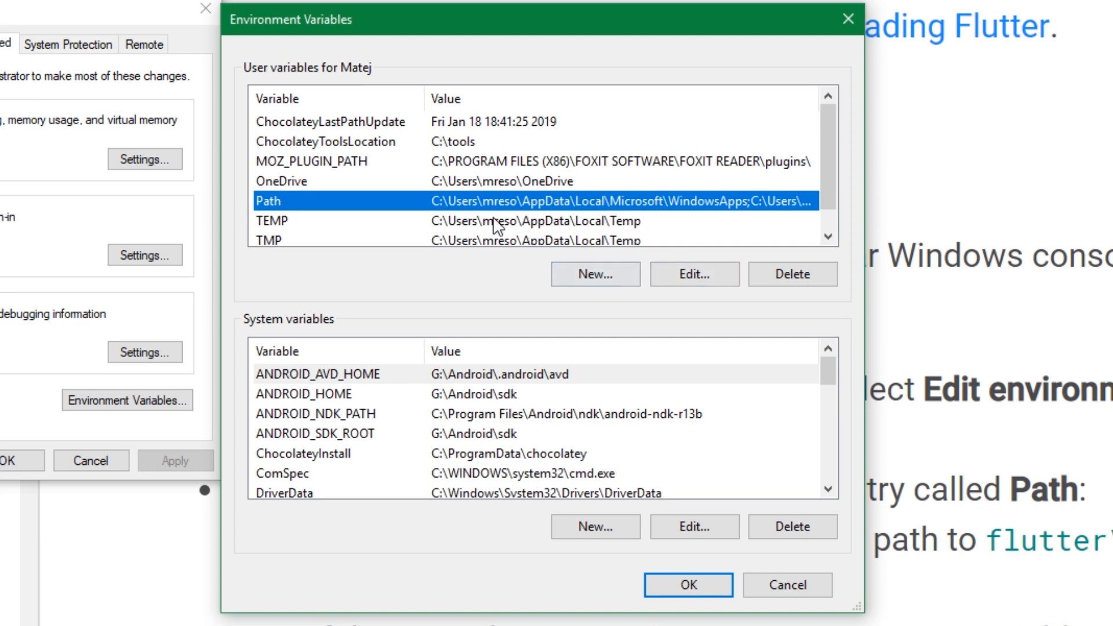
left_click(694, 273)
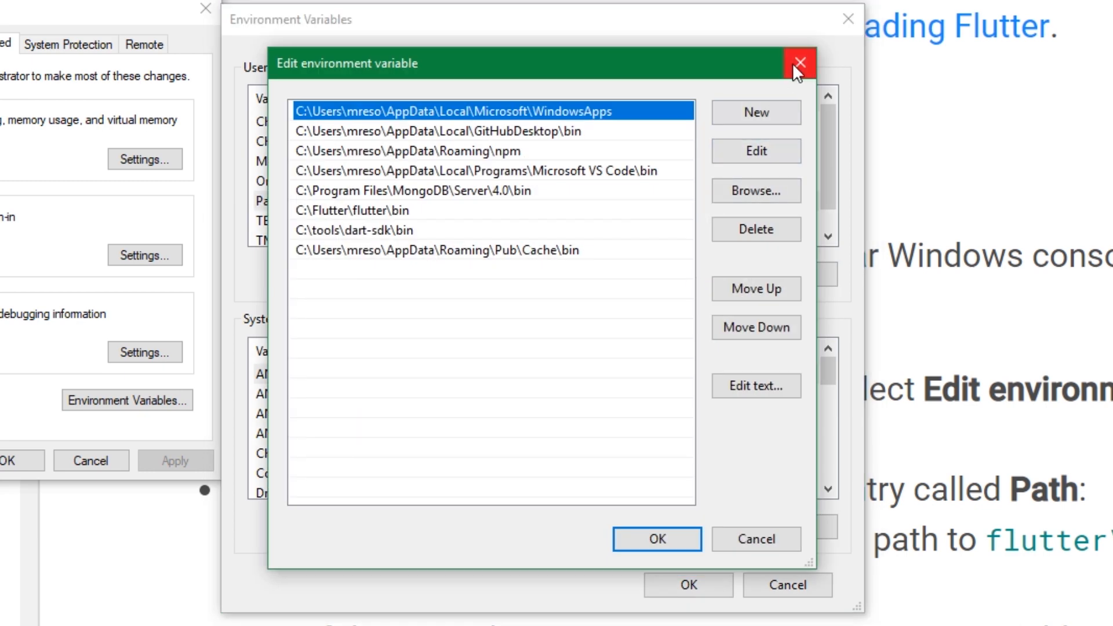
left_click(797, 62)
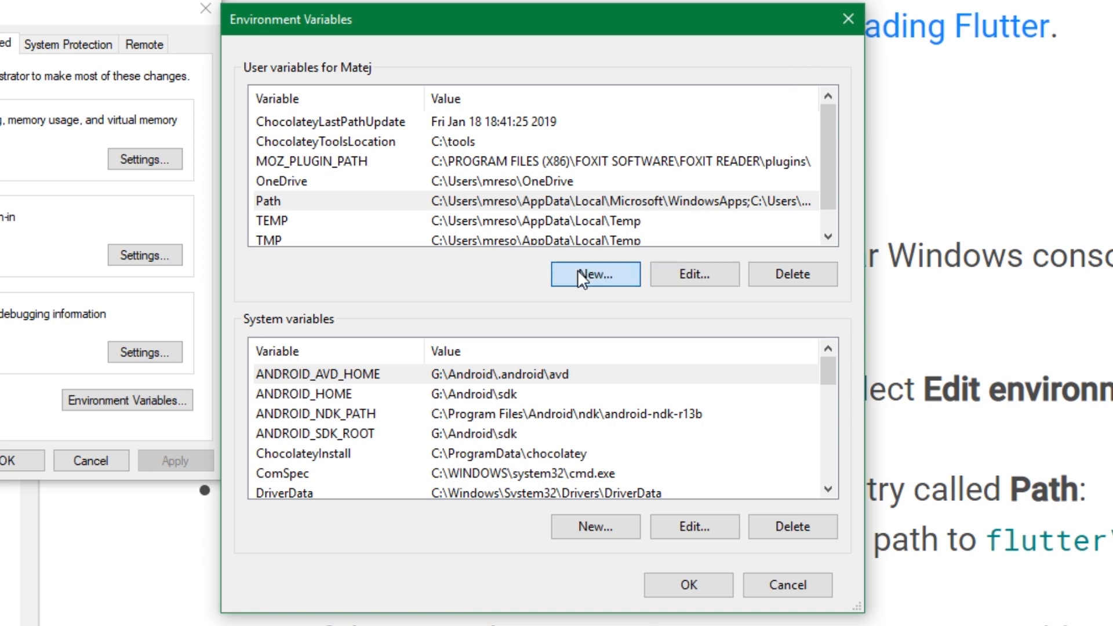
- Start a new user variable named Path, then cancel creating it
left_click(595, 274)
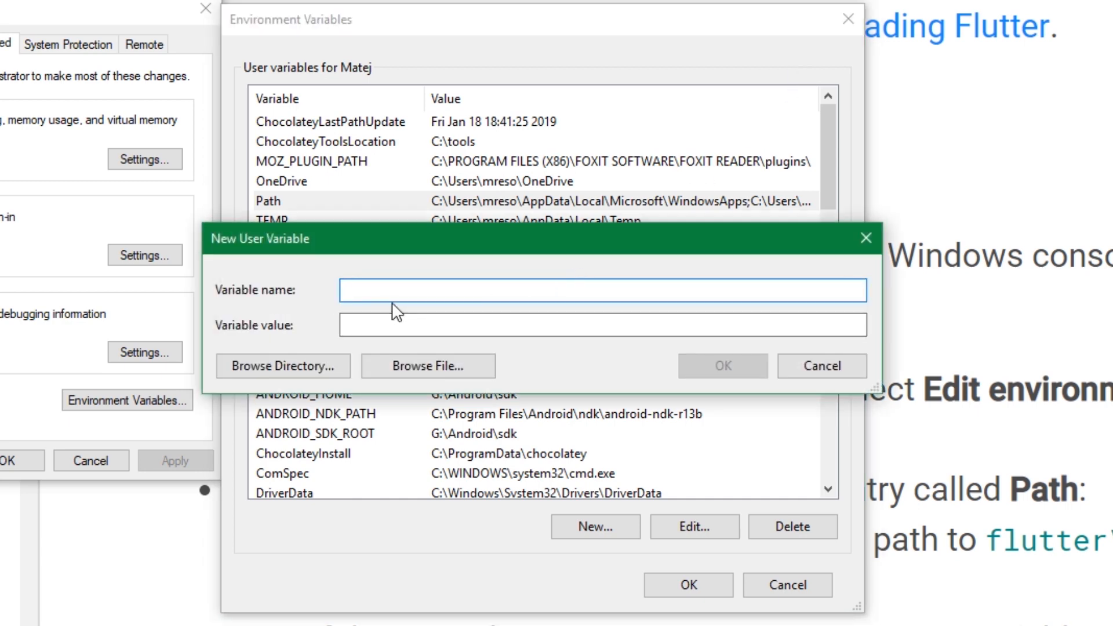
type("Path")
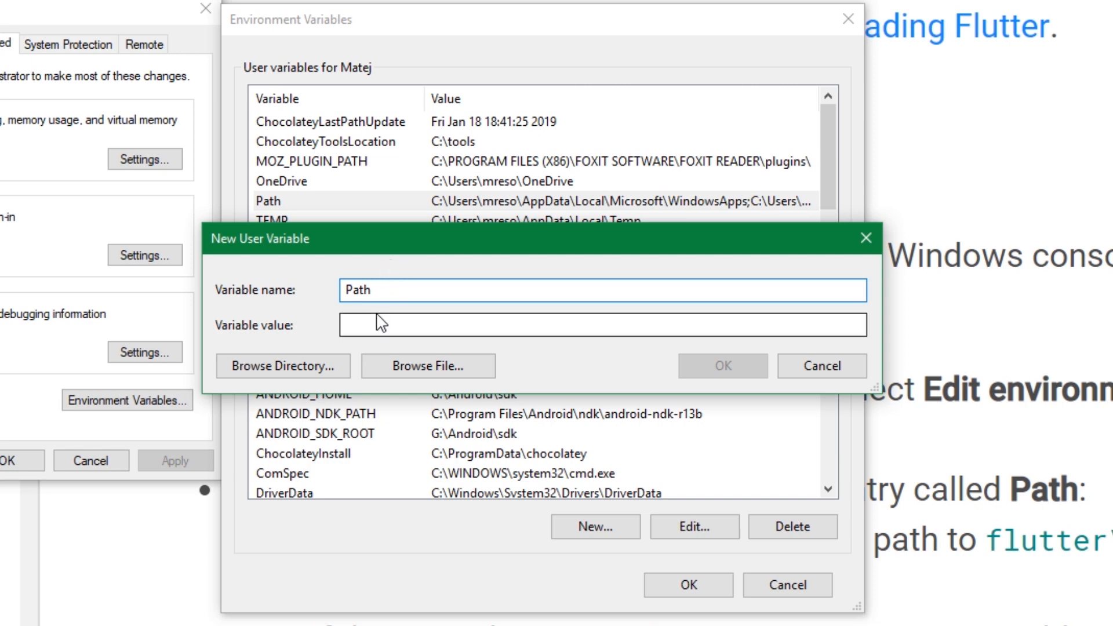
left_click(602, 325)
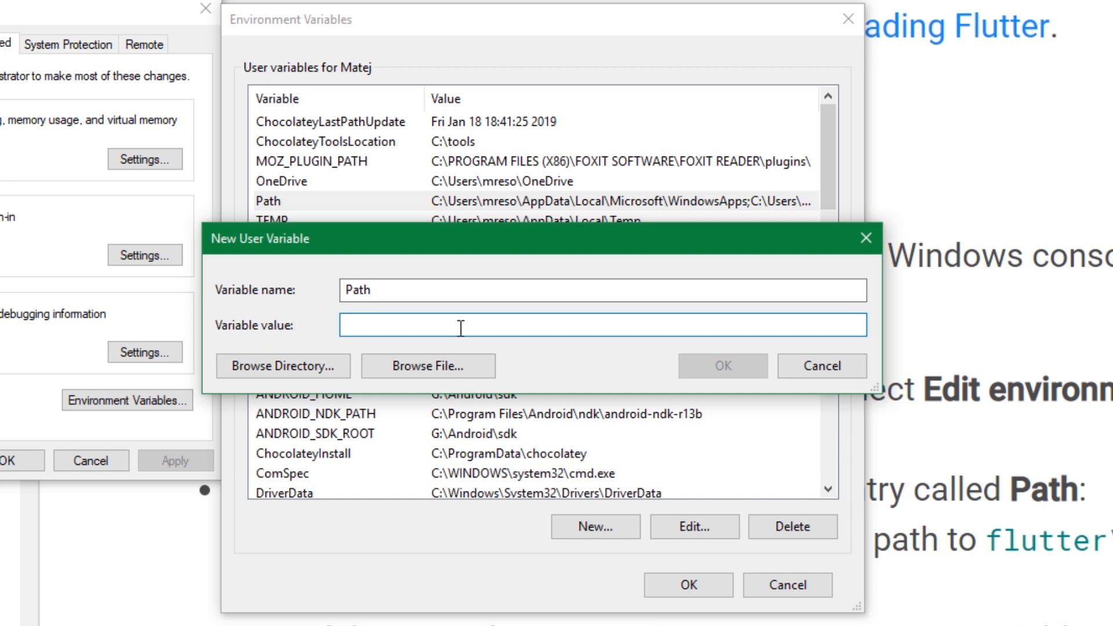
left_click(821, 366)
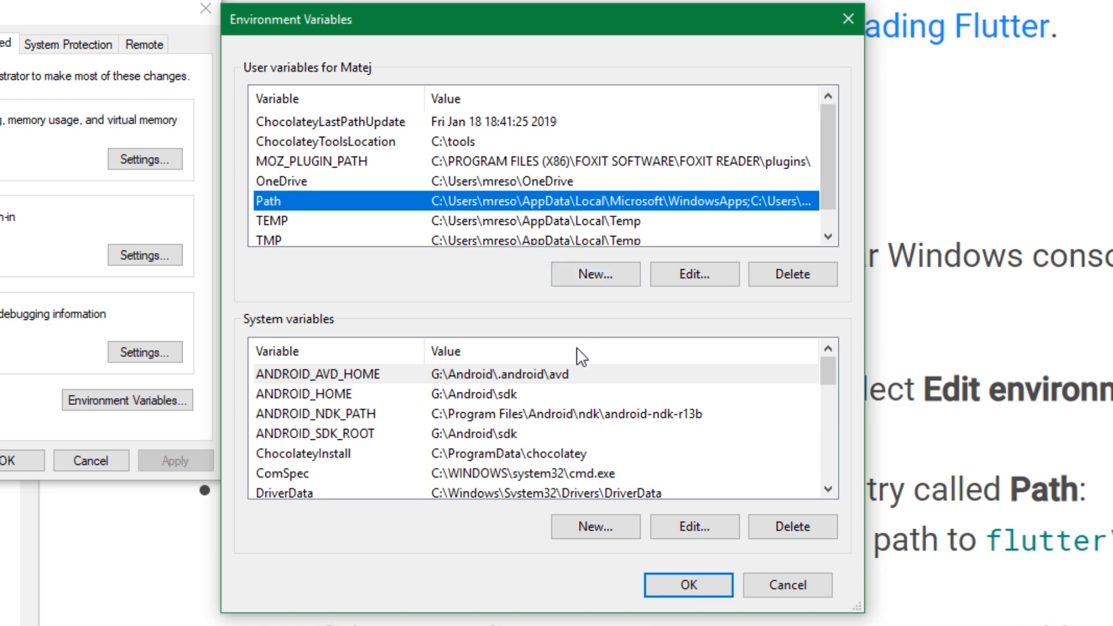
mouse_move(712, 304)
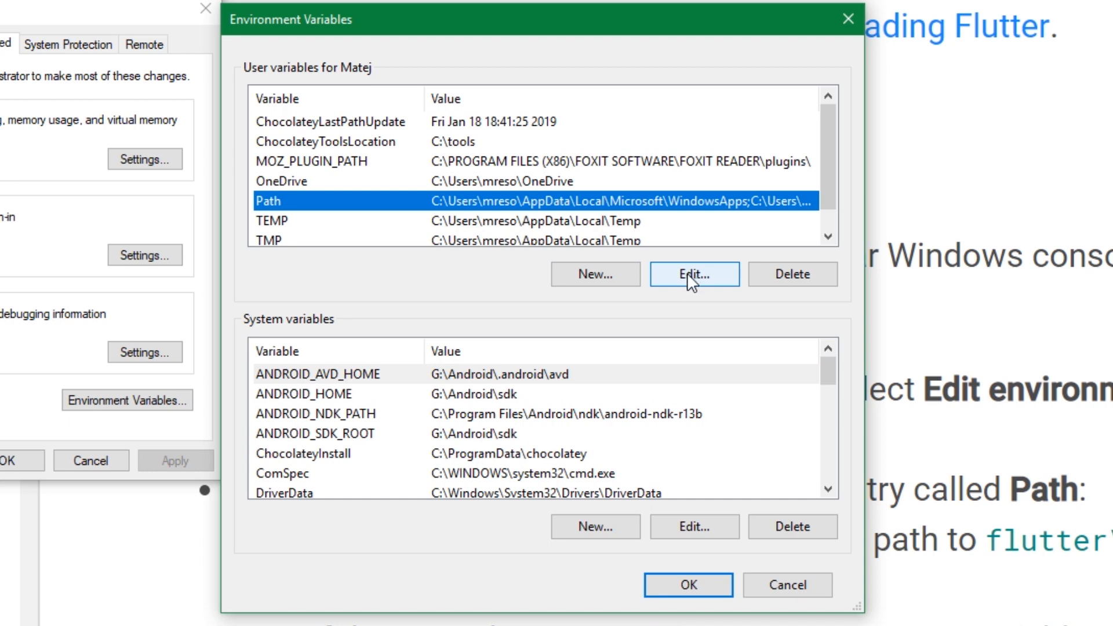
- Delete the C:\Flutter\flutter\bin entry from the user Path variable
left_click(693, 274)
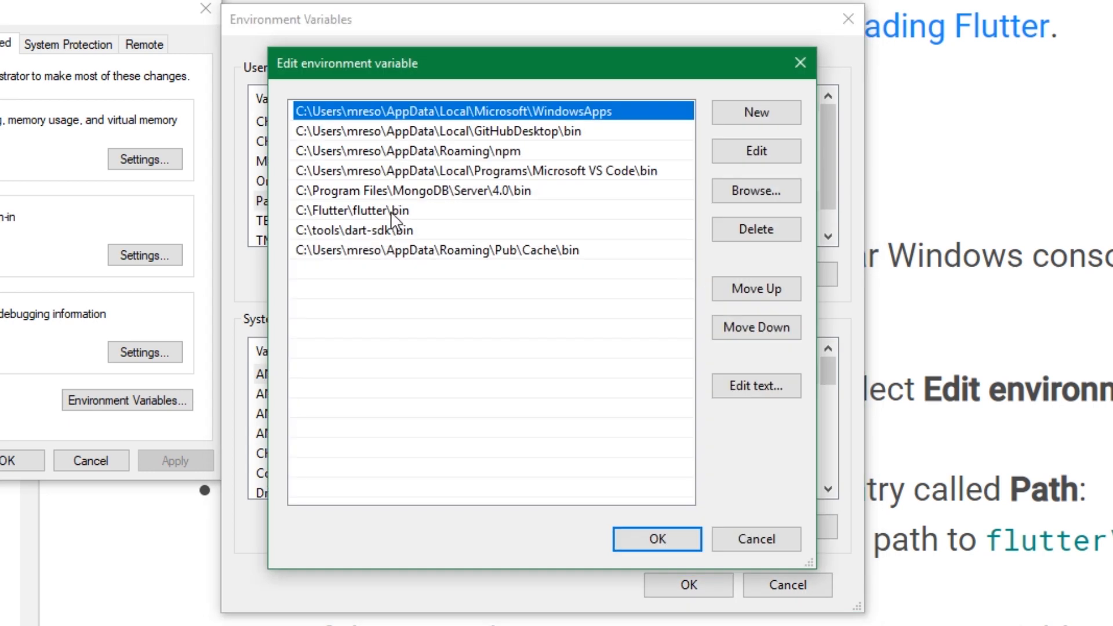
left_click(353, 210)
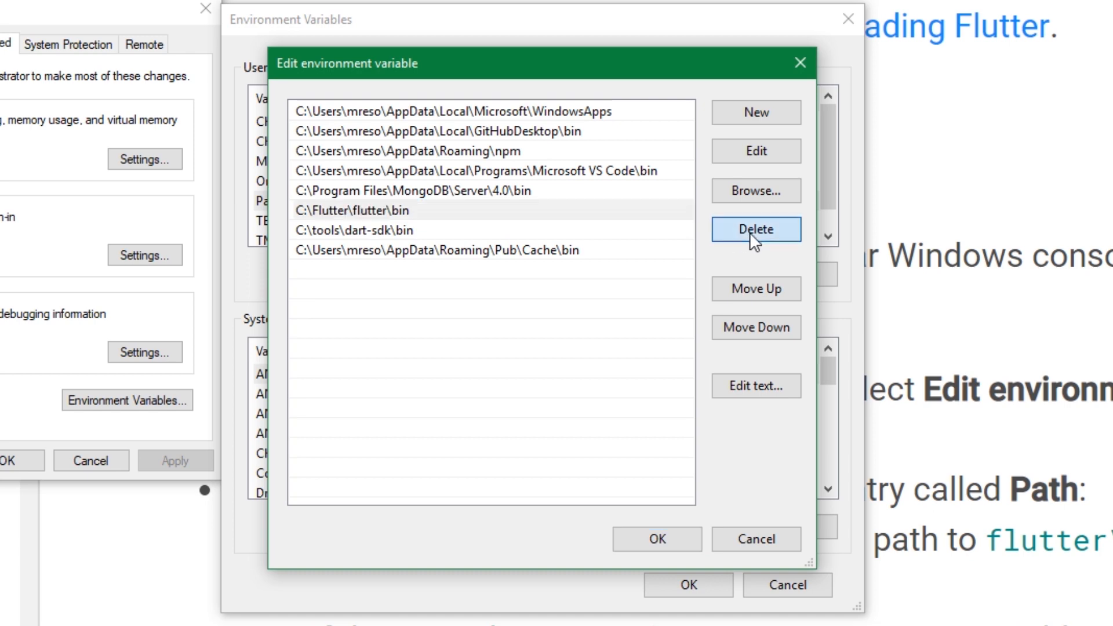
left_click(755, 230)
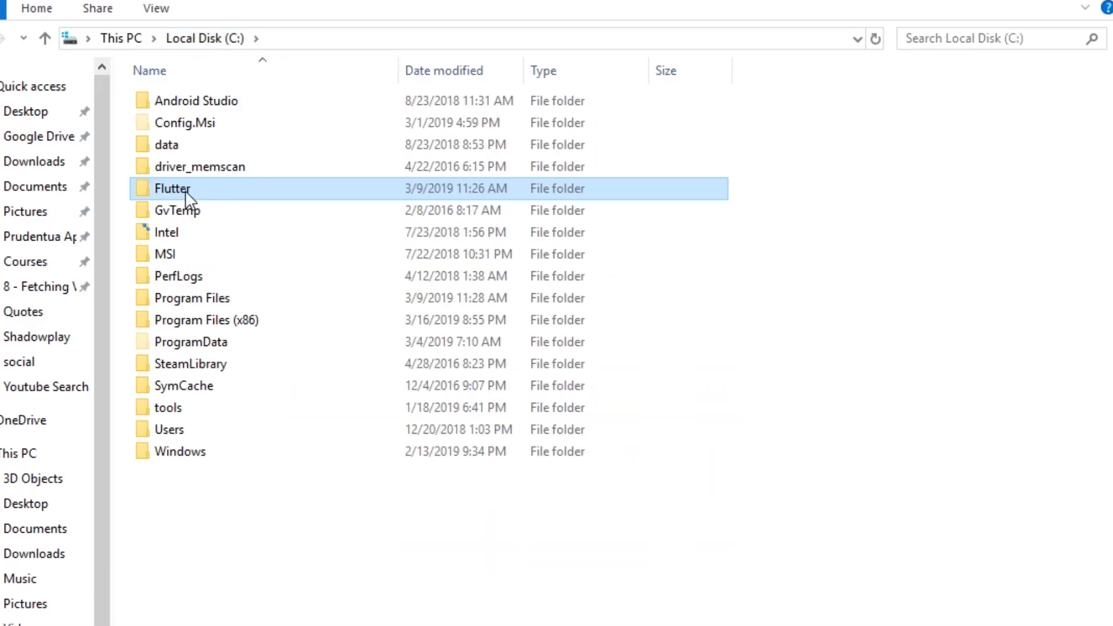
- Browse in File Explorer into C:\Flutter\flutter\bin to get its path
double_click(172, 188)
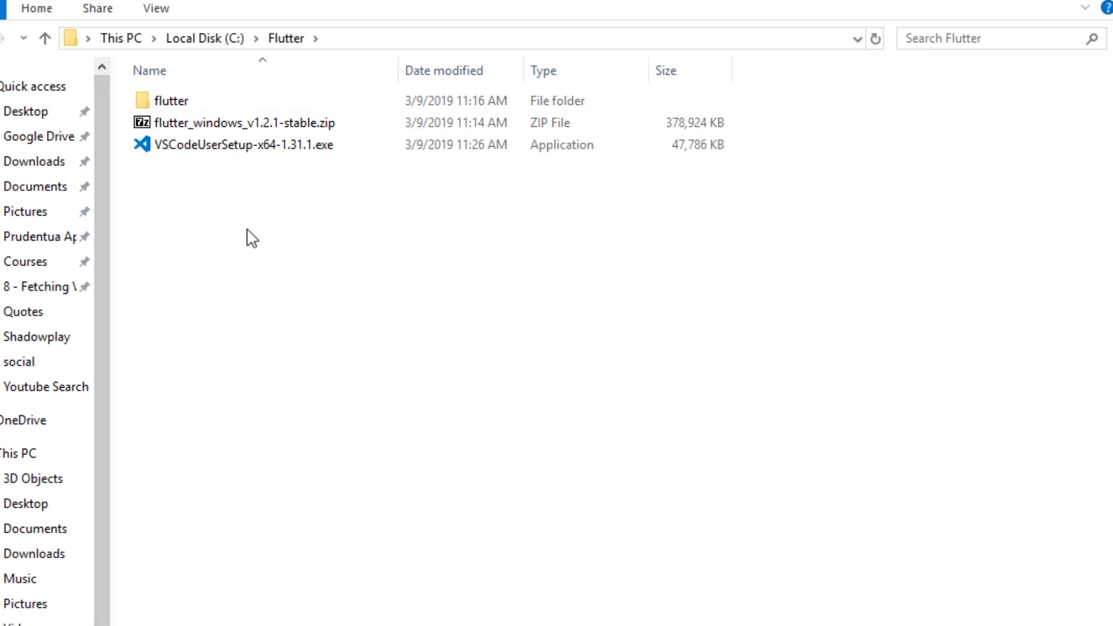
double_click(170, 99)
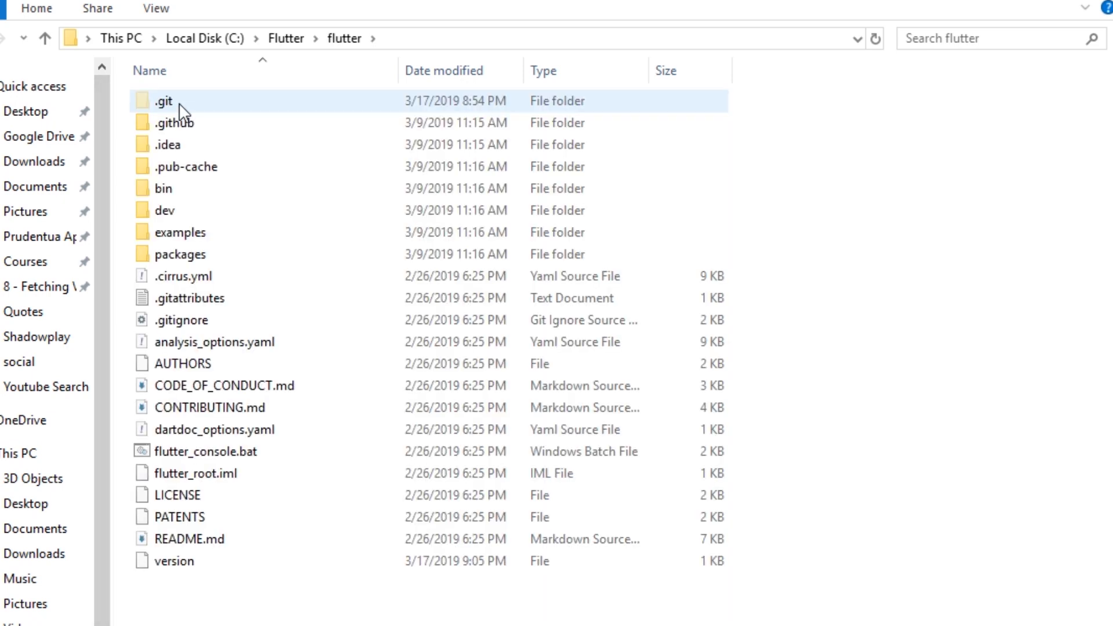
double_click(166, 188)
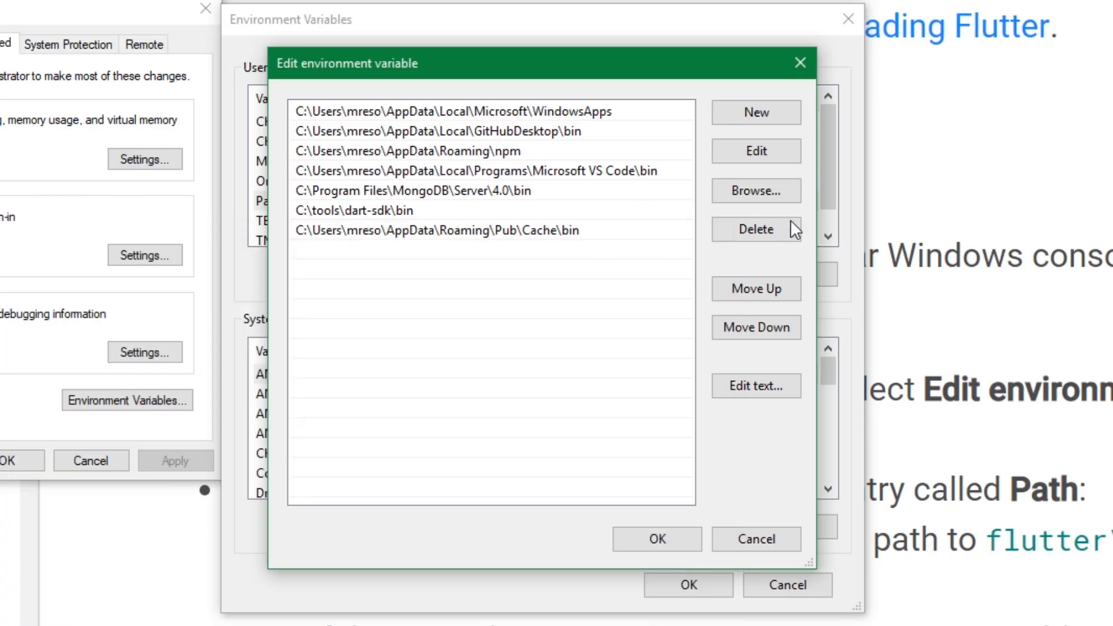
- Add C:\Flutter\flutter\bin as a new user Path entry and save the environment variables
left_click(755, 113)
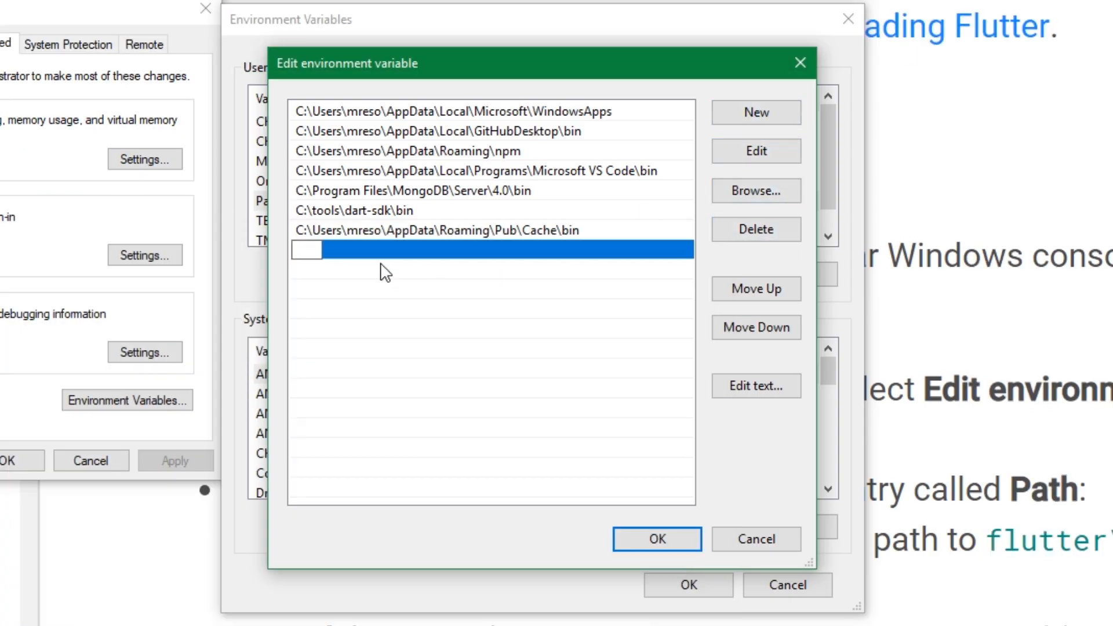
type("C:\\Flutter\\flutter\\bin")
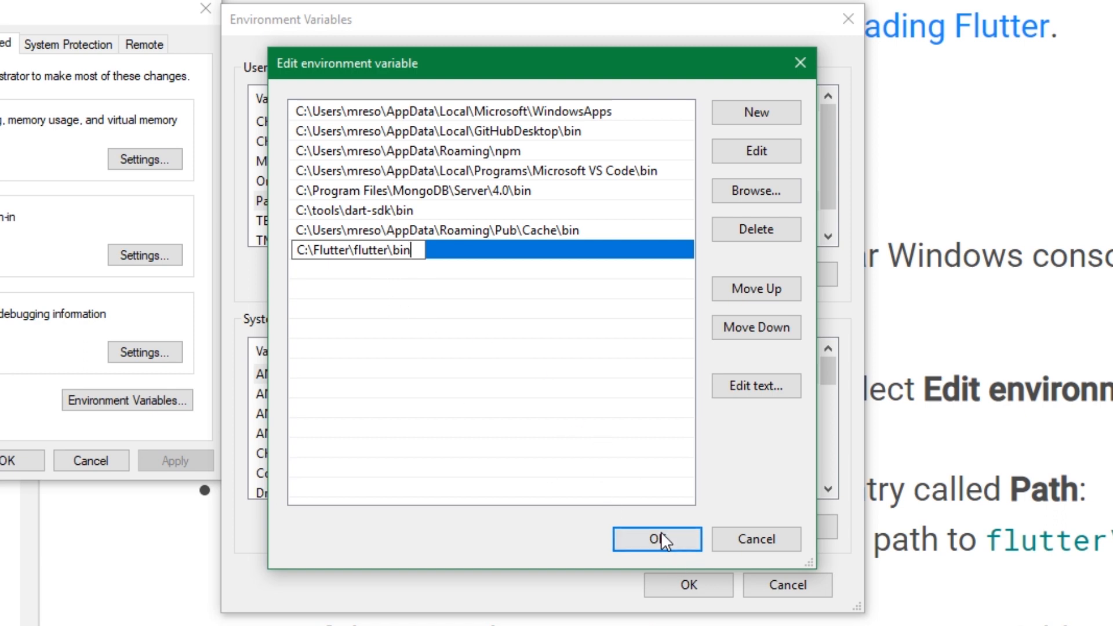
left_click(657, 539)
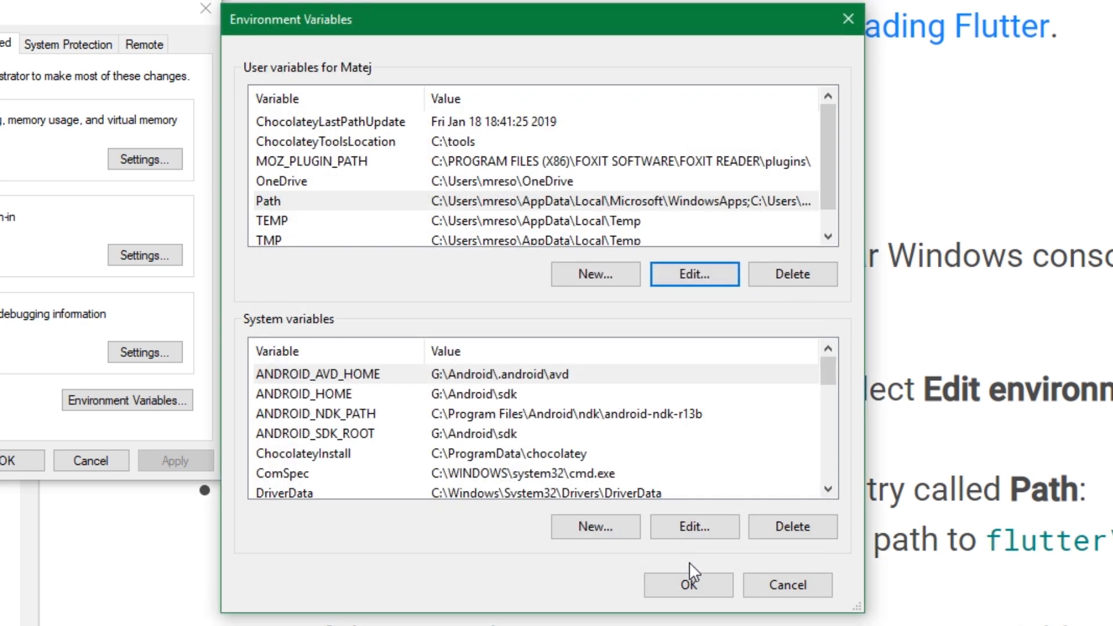
left_click(688, 585)
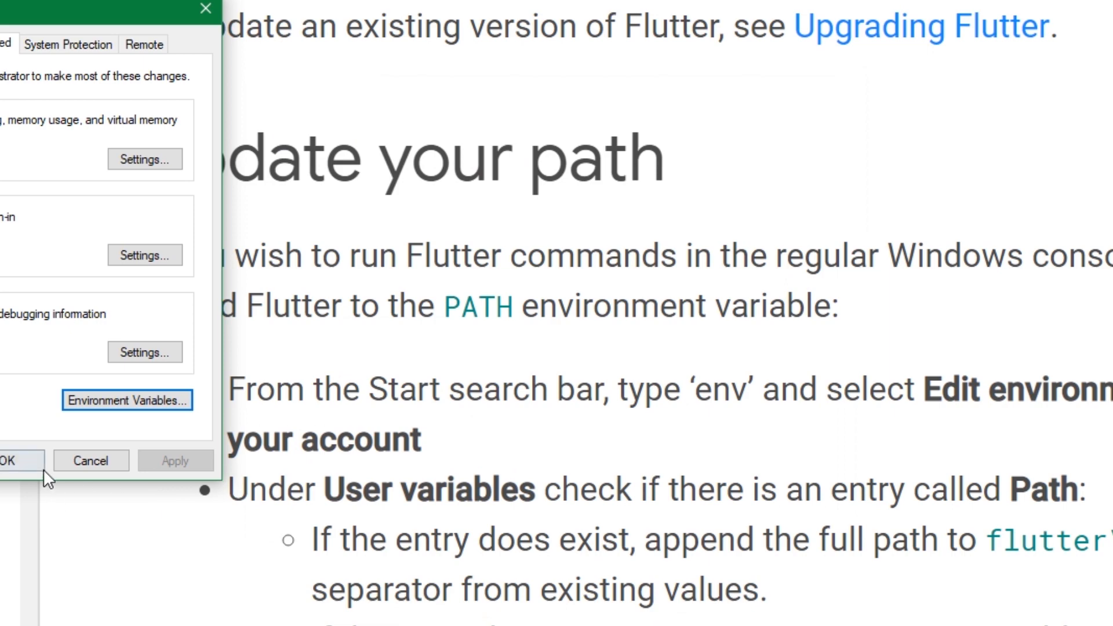
- Close System Properties and scroll the install page to the Run flutter doctor section
left_click(14, 460)
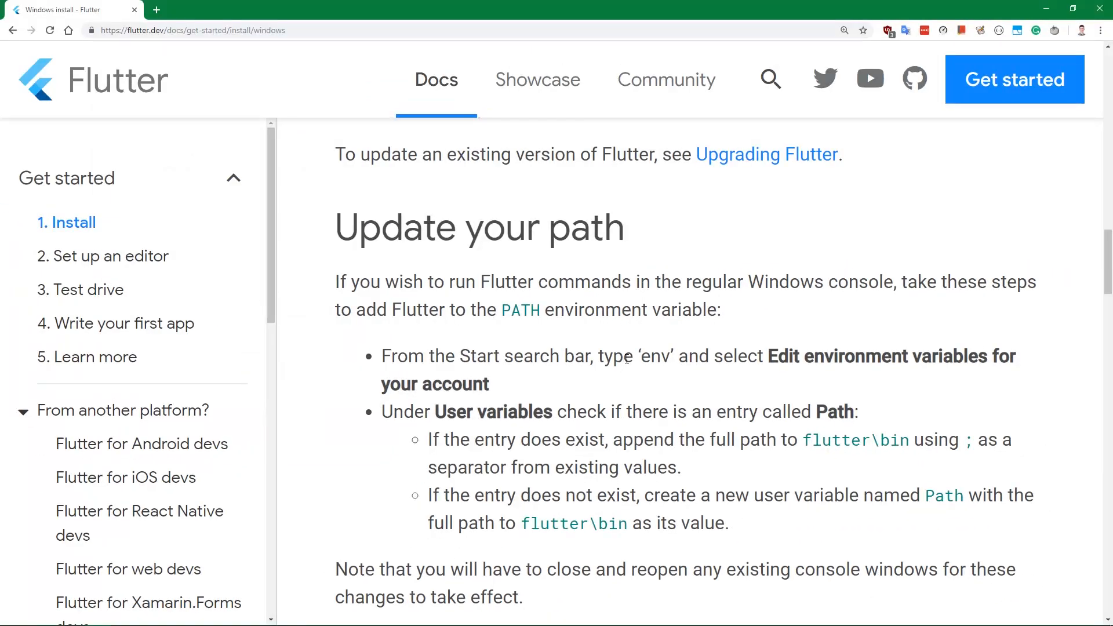
scroll("down", 3)
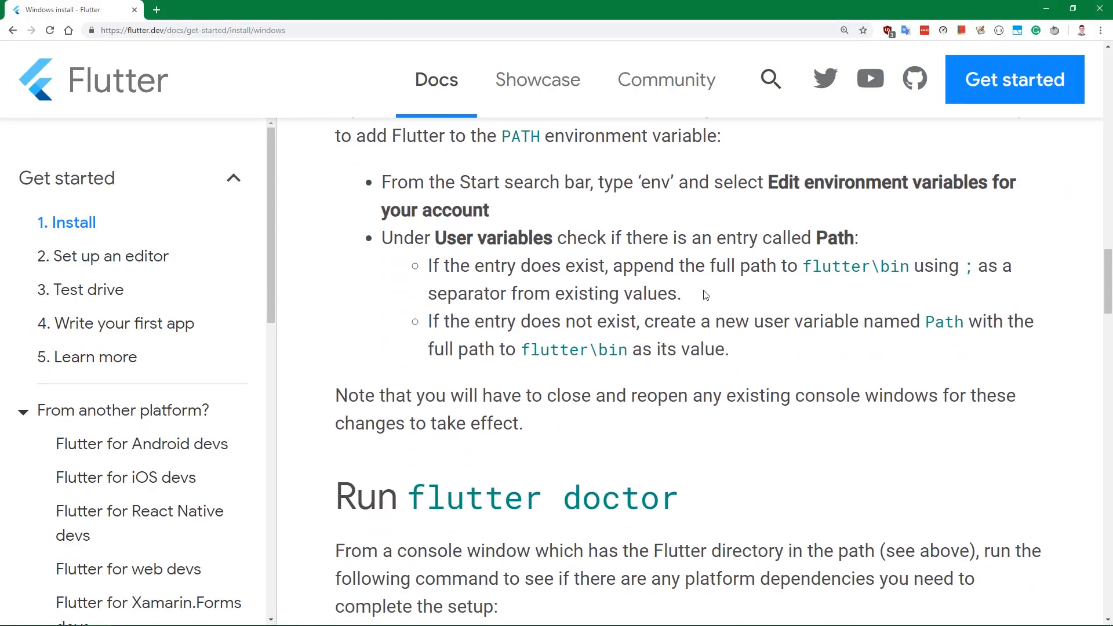
scroll("down", 3)
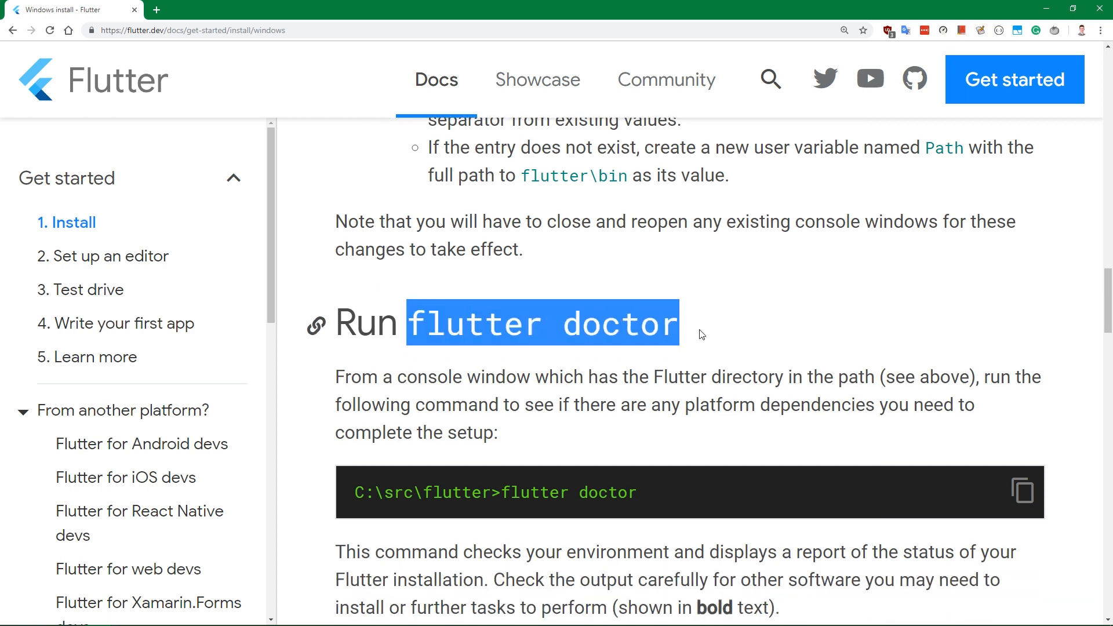
scroll("down", 3)
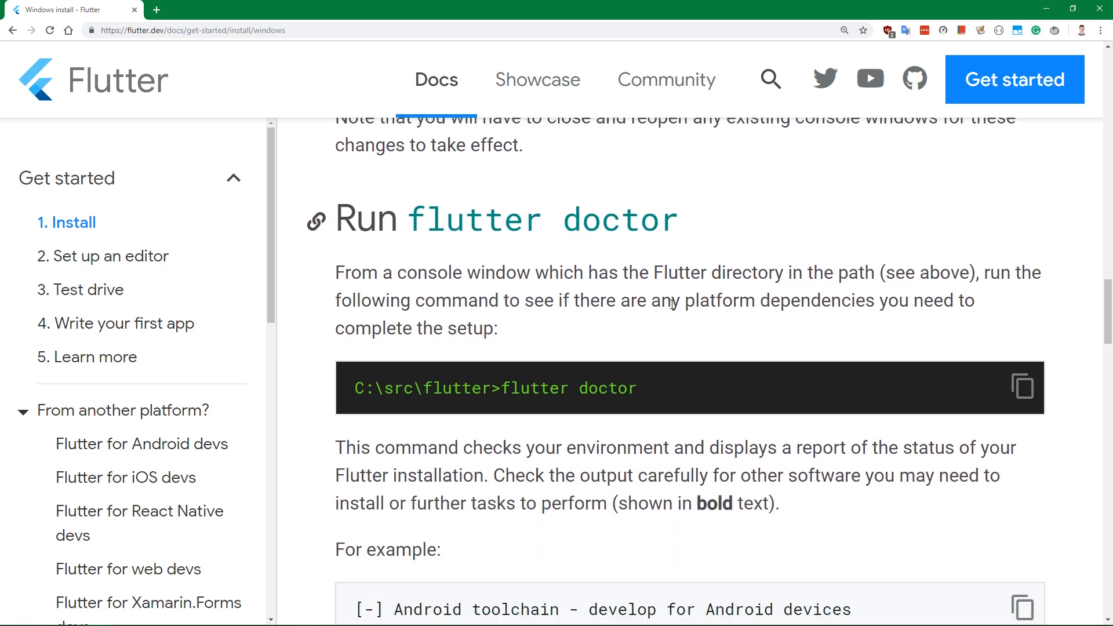
scroll("down", 3)
type("cmd")
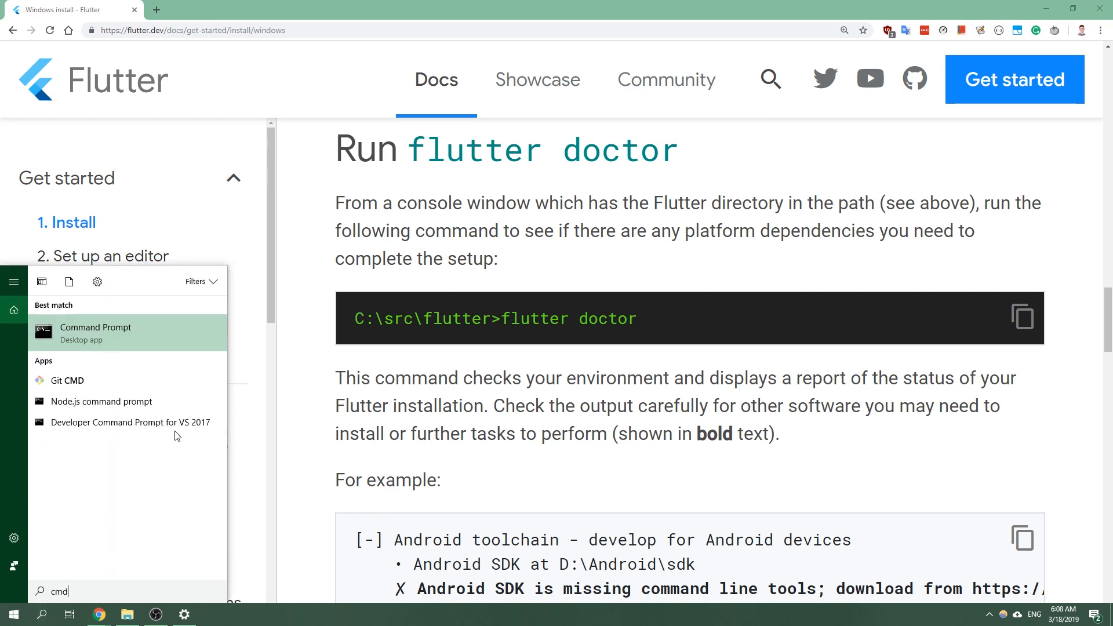
- Launch Command Prompt and run flutter doctor to see the Flutter check report
left_click(96, 327)
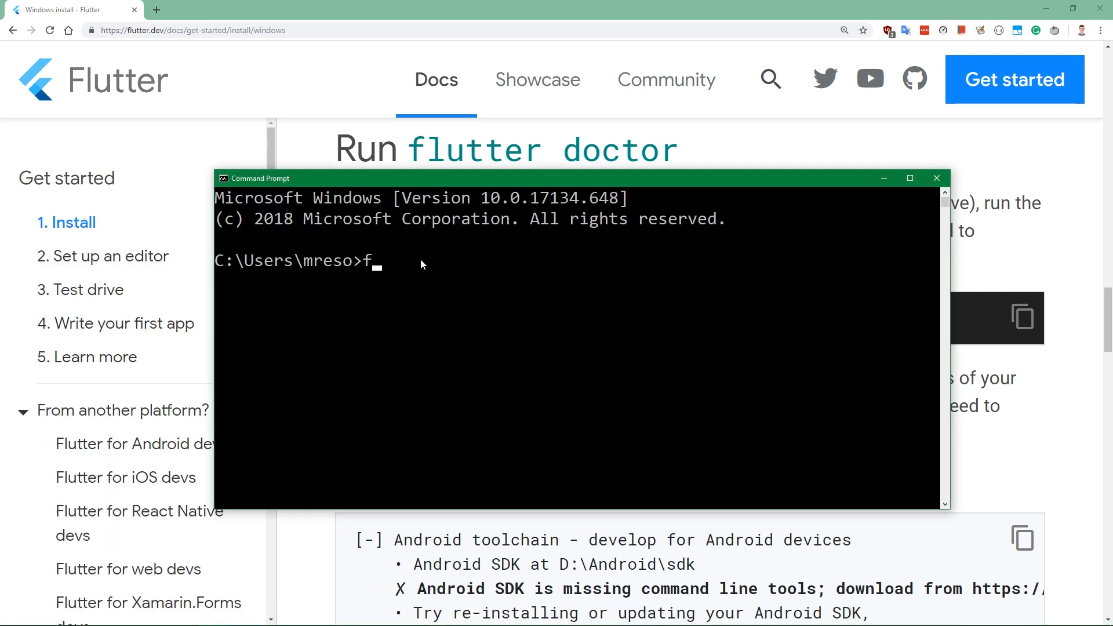
type("lutter doco")
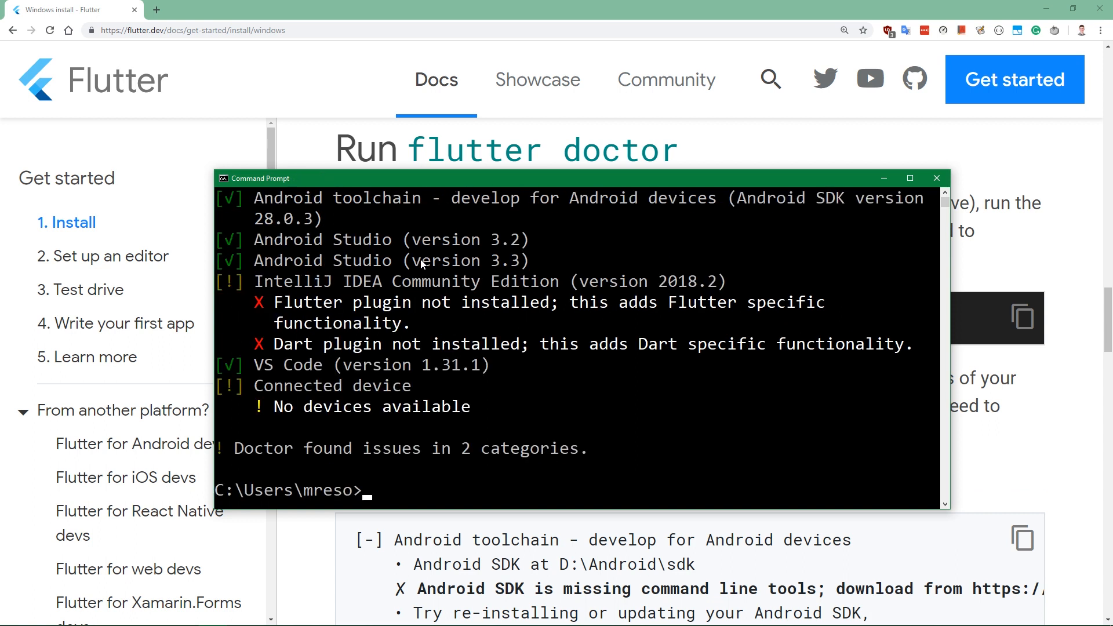
mouse_move(476, 327)
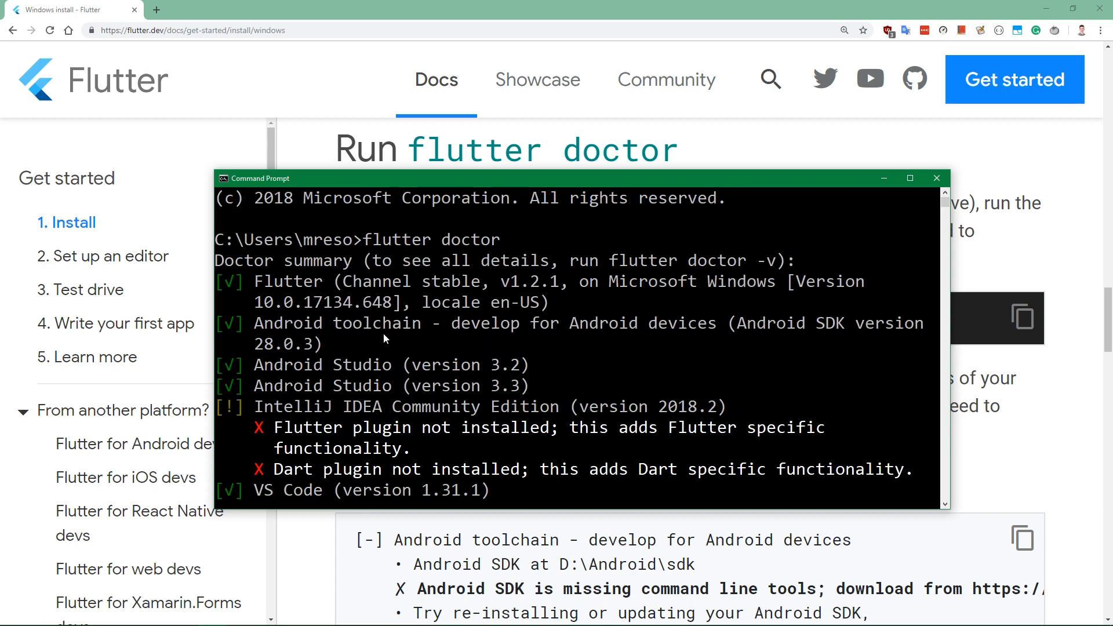
mouse_move(348, 327)
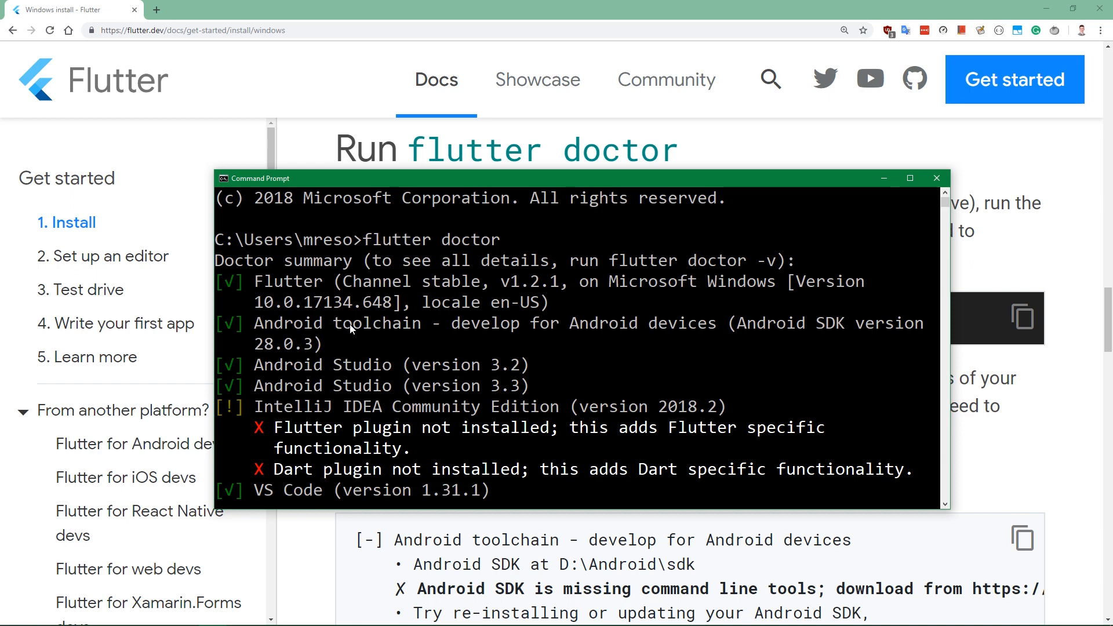
mouse_move(235, 329)
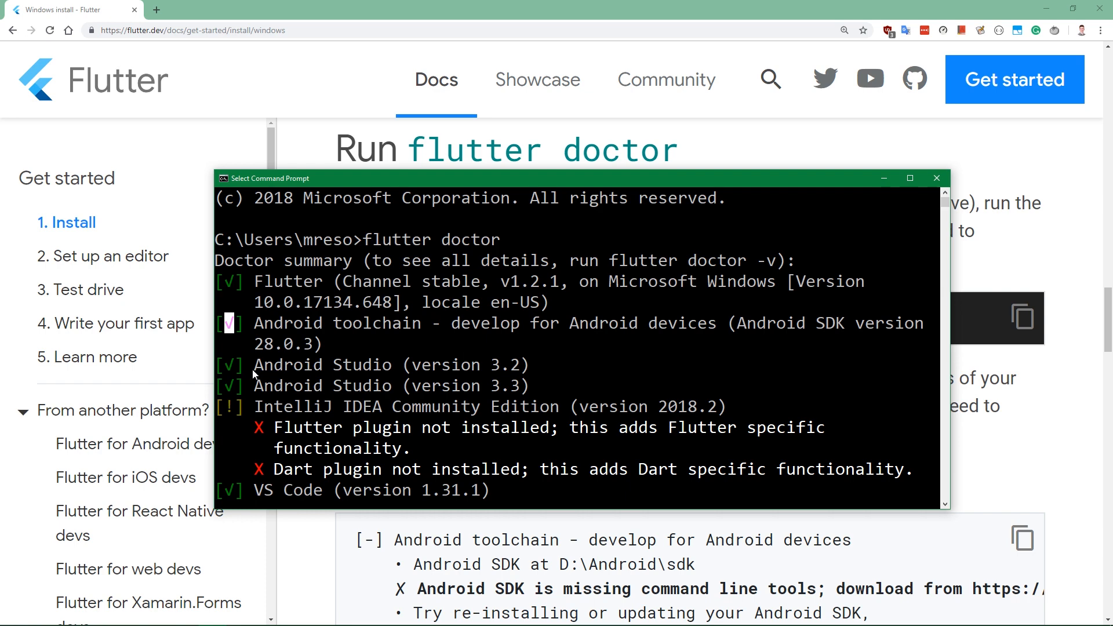
mouse_move(492, 381)
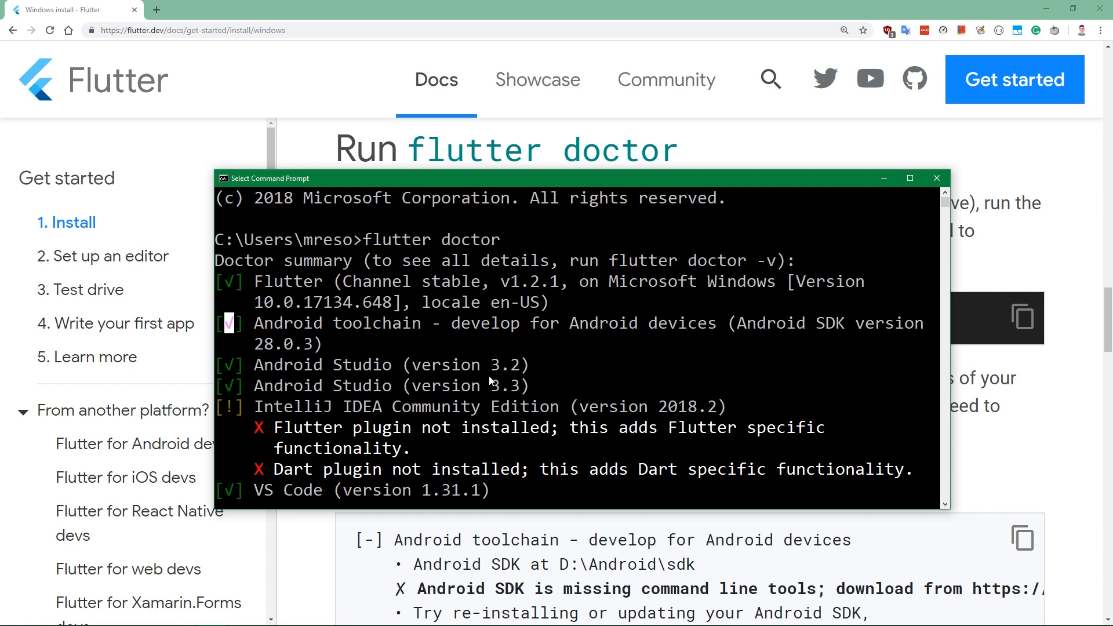
mouse_move(537, 359)
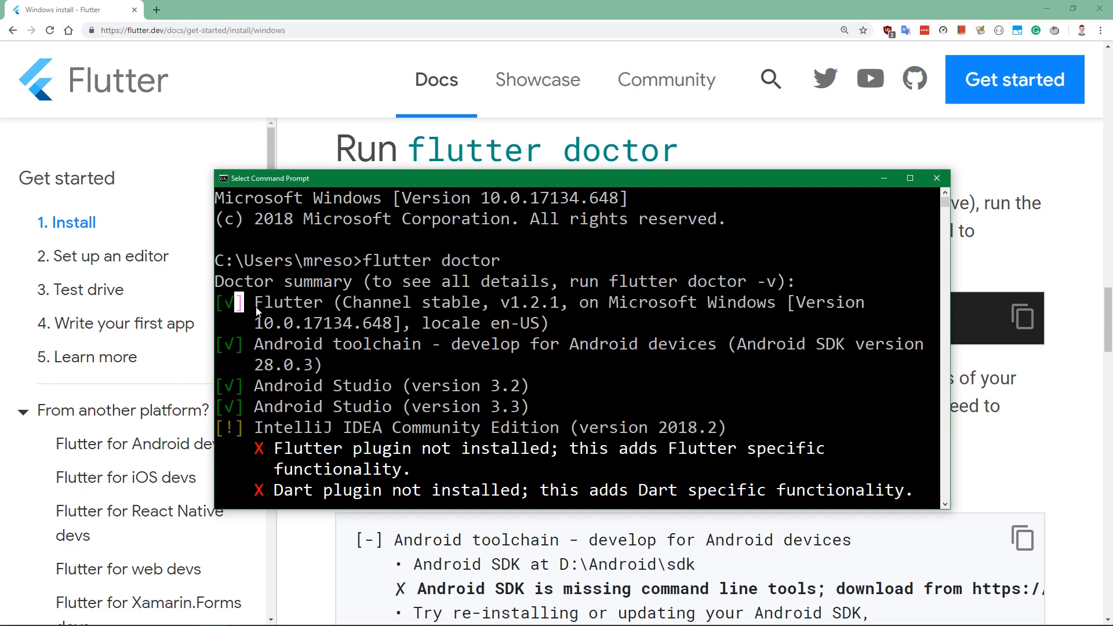
mouse_move(471, 327)
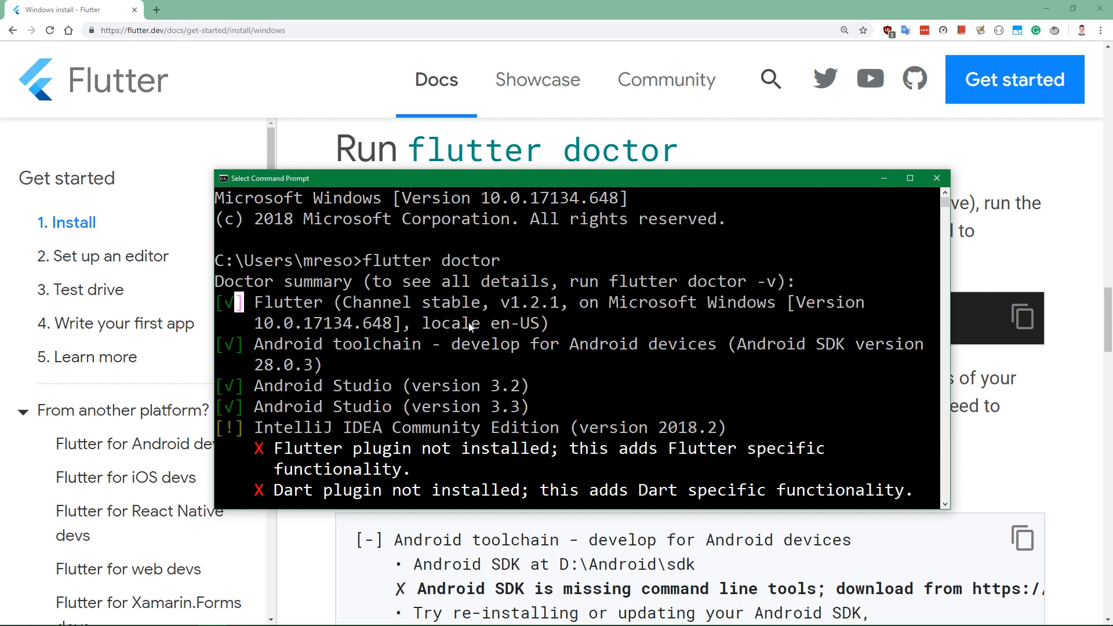